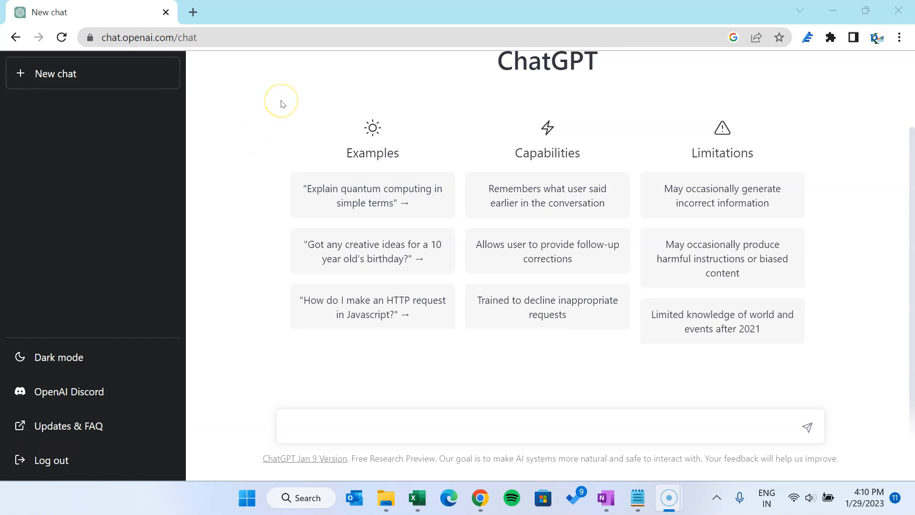
{"action": "mouse_move", "coordinate": [280, 100]}
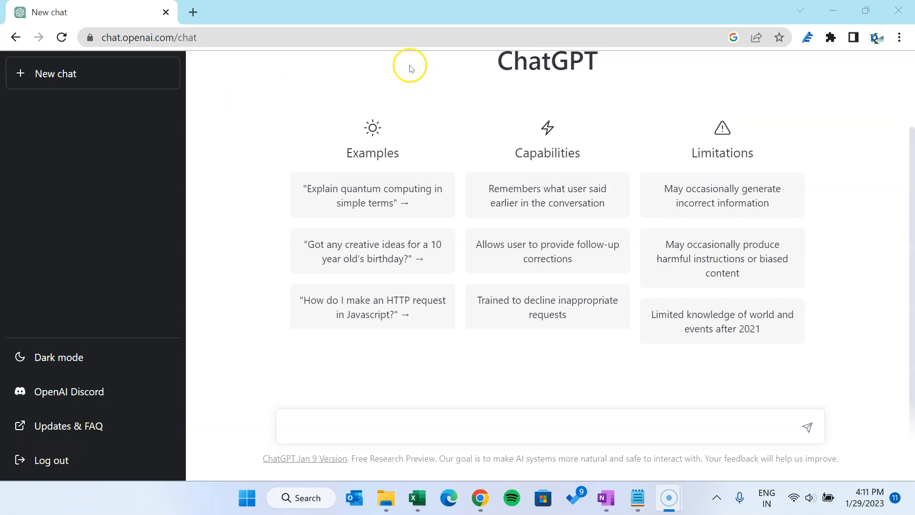
{"action": "mouse_move", "coordinate": [316, 90]}
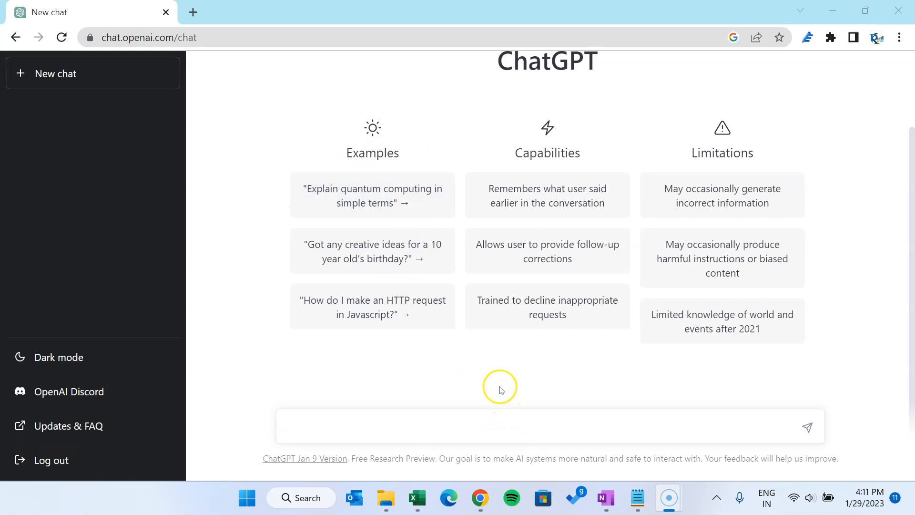
{"action": "mouse_move", "coordinate": [513, 360]}
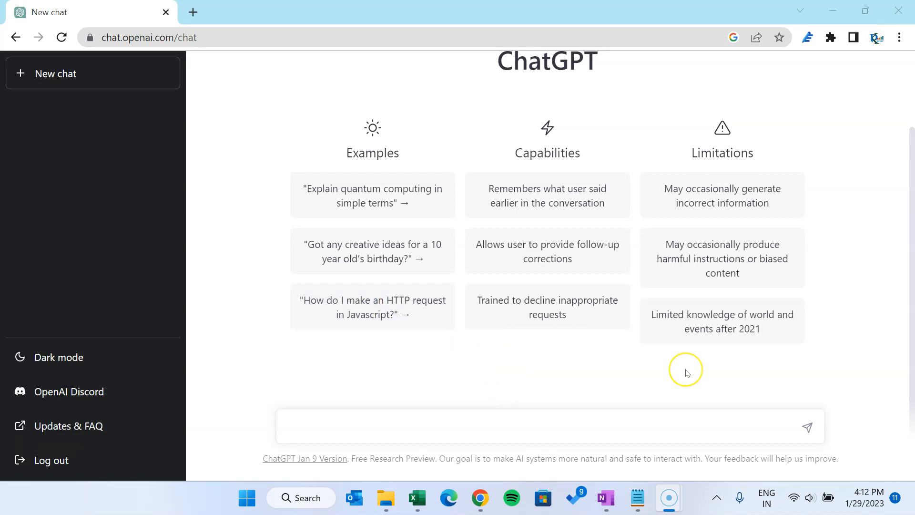
{"action": "mouse_move", "coordinate": [687, 372]}
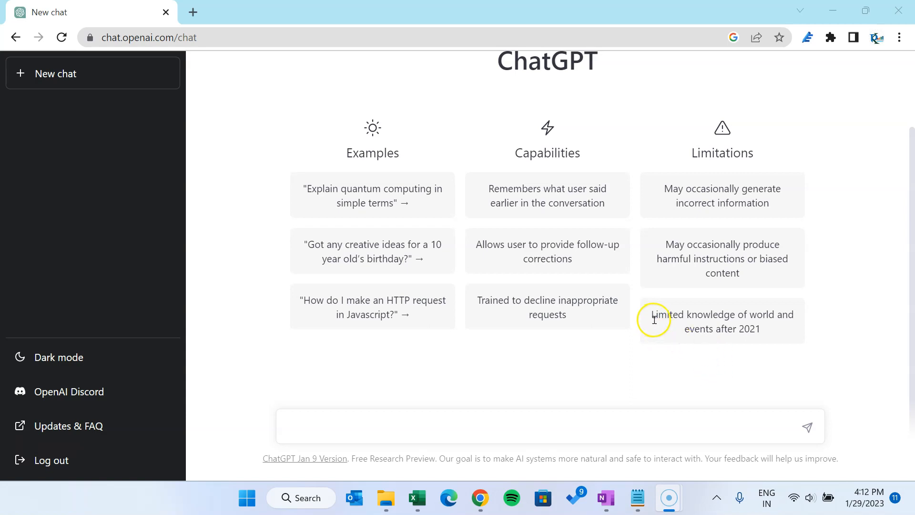
{"action": "mouse_move", "coordinate": [844, 392]}
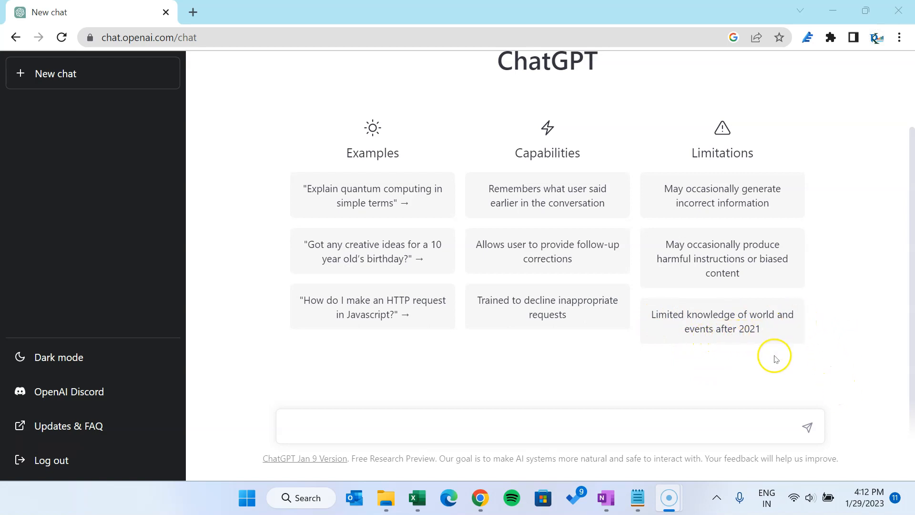
{"action": "mouse_move", "coordinate": [580, 380]}
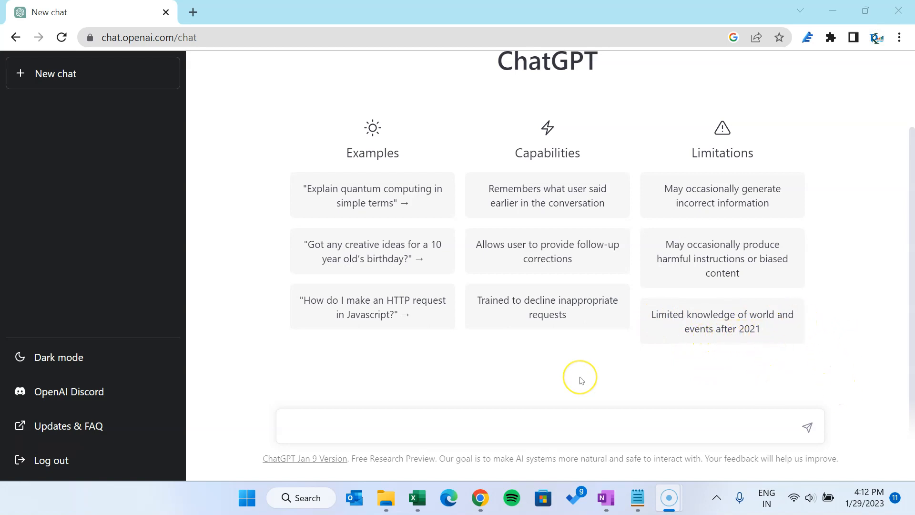
{"action": "mouse_move", "coordinate": [580, 381]}
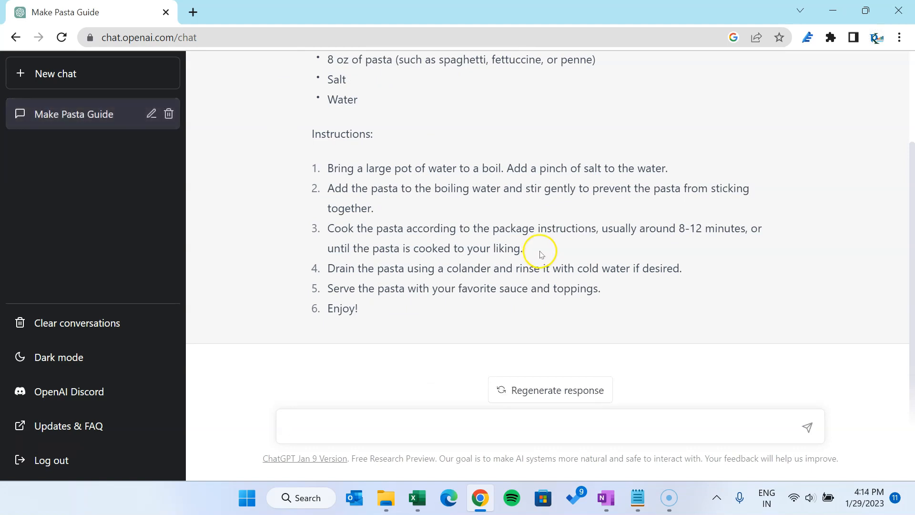
{"action": "mouse_move", "coordinate": [520, 228]}
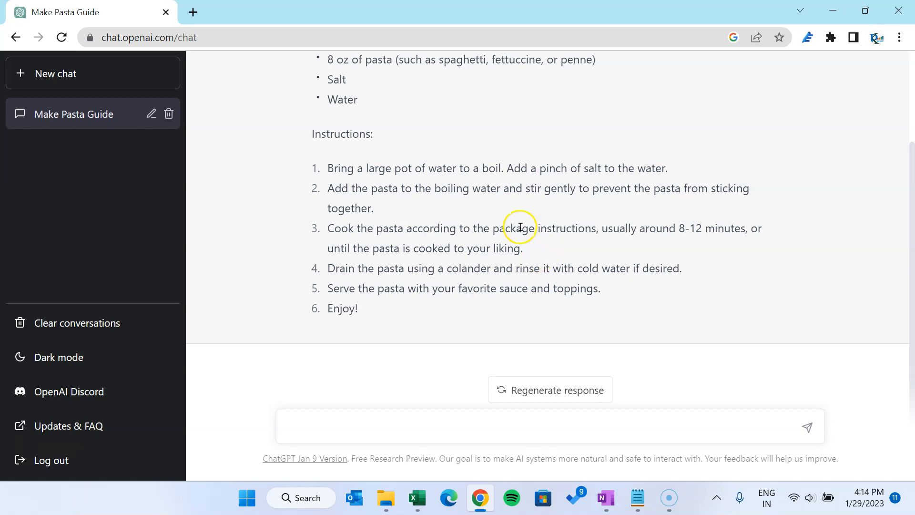
{"action": "mouse_move", "coordinate": [628, 228]}
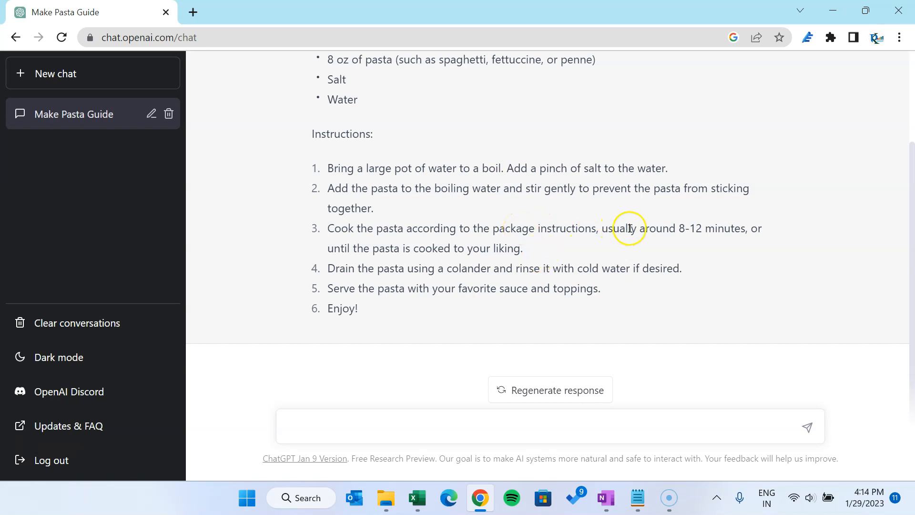
Step: Bring up the Notepad notes holding the prepared Excel, VBA and DAX prompts
{"action": "left_click", "coordinate": [638, 497]}
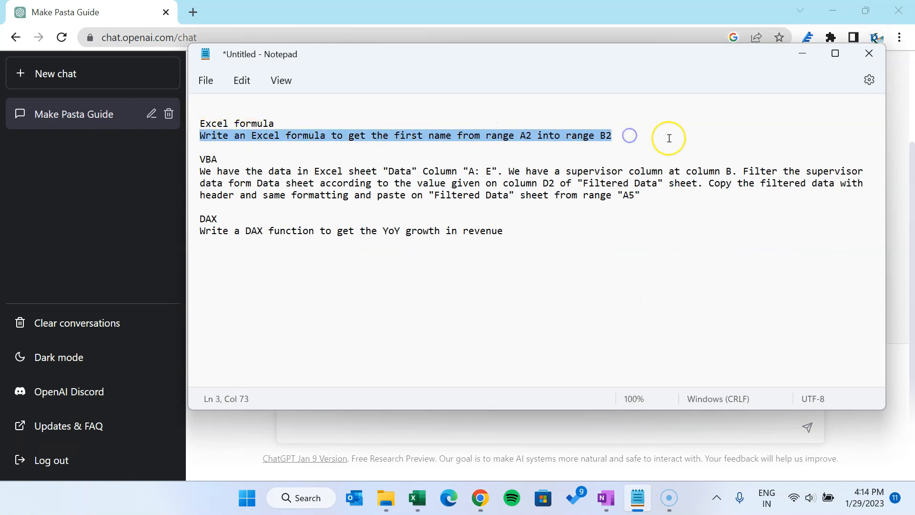
{"action": "mouse_move", "coordinate": [893, 324]}
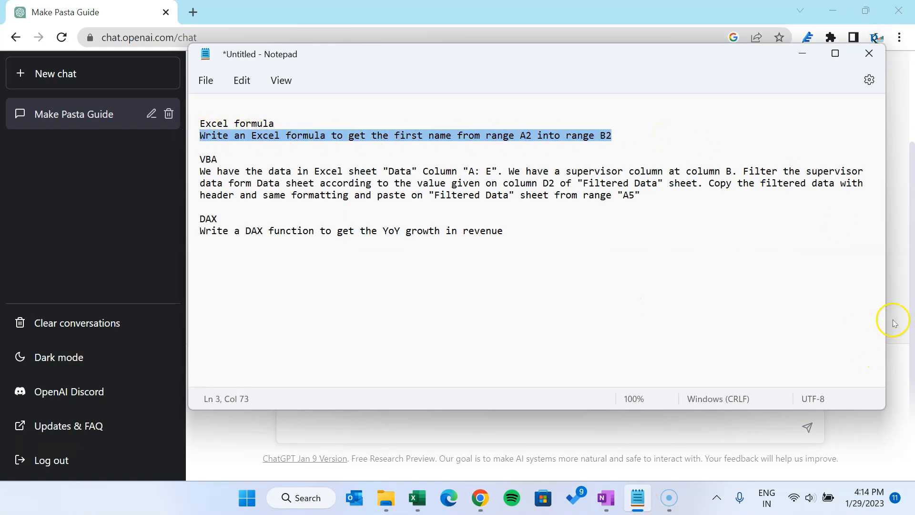
{"action": "mouse_move", "coordinate": [624, 183]}
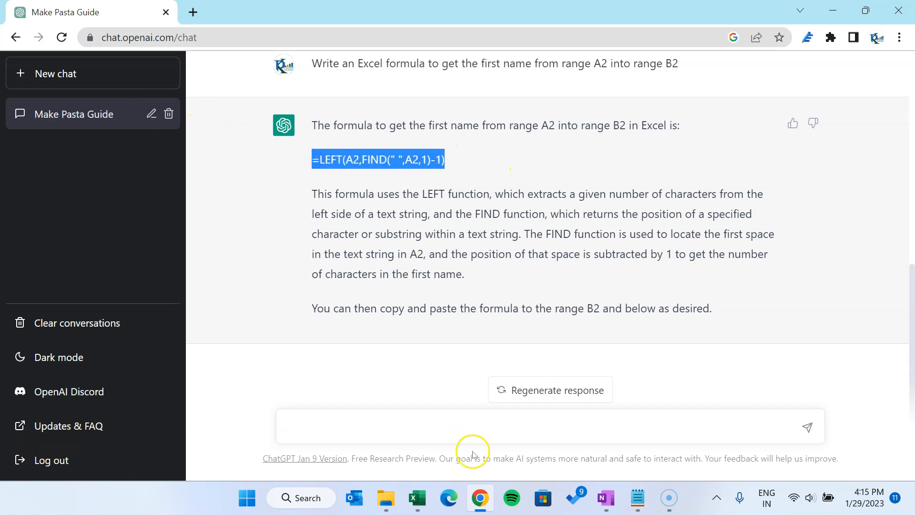
Step: Enter =LEFT(A2,FIND(" ",A2,1)-1) in F2 of the employee Data sheet
{"action": "left_click", "coordinate": [416, 497]}
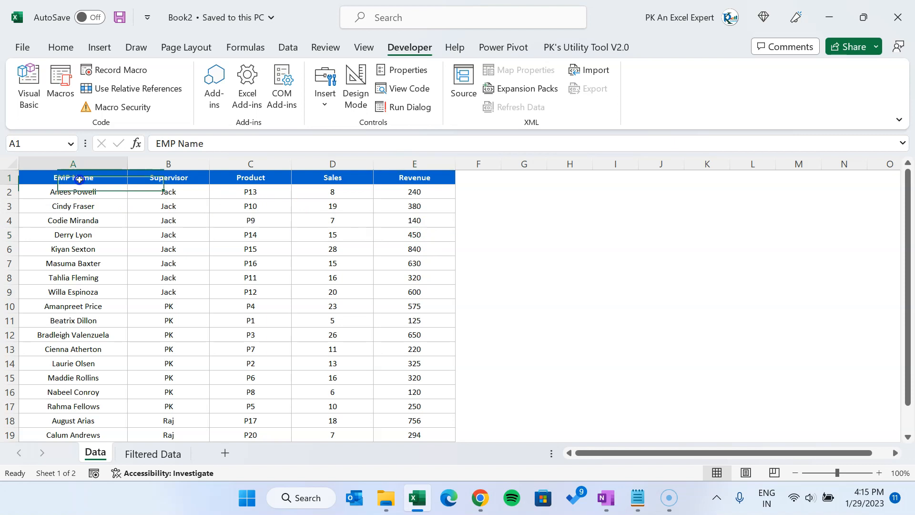
{"action": "left_click_drag", "start_coordinate": [73, 191], "coordinate": [74, 277]}
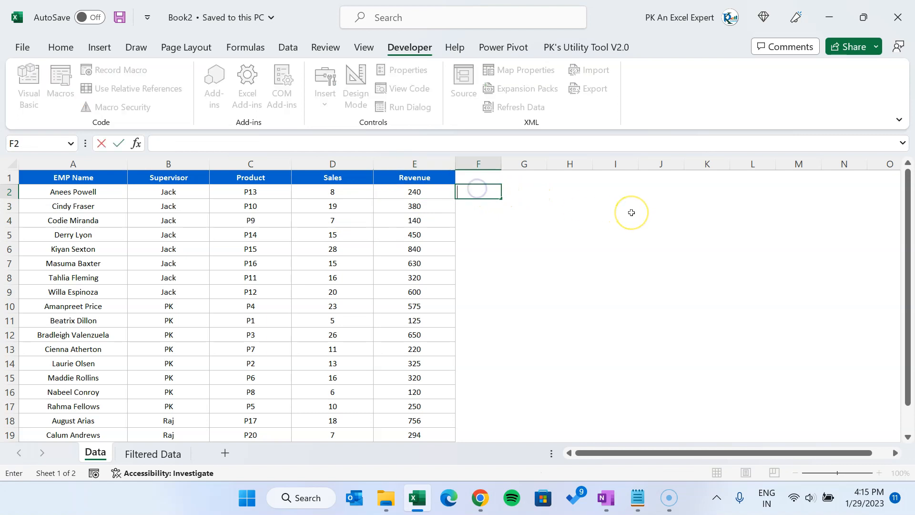
{"action": "type", "text": "=LEFT(A2,FIND(\" \",A2,1)-1)"}
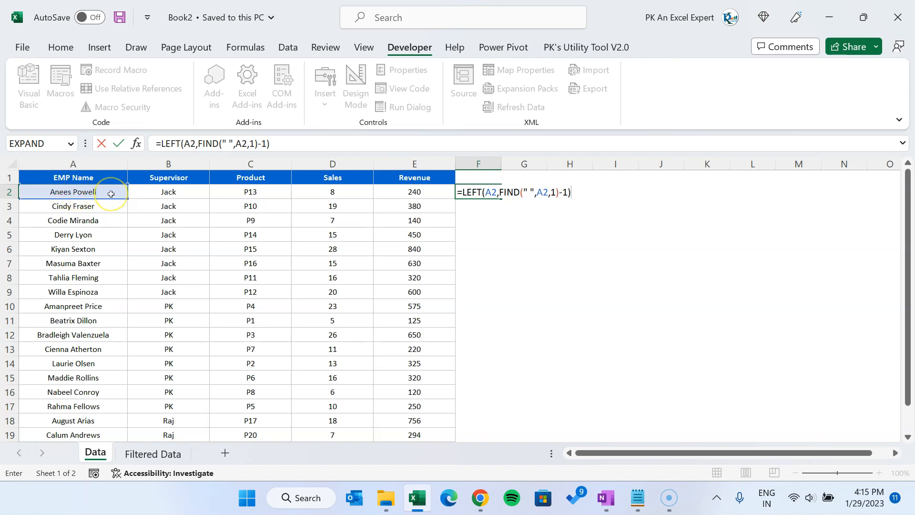
{"action": "key", "text": "enter"}
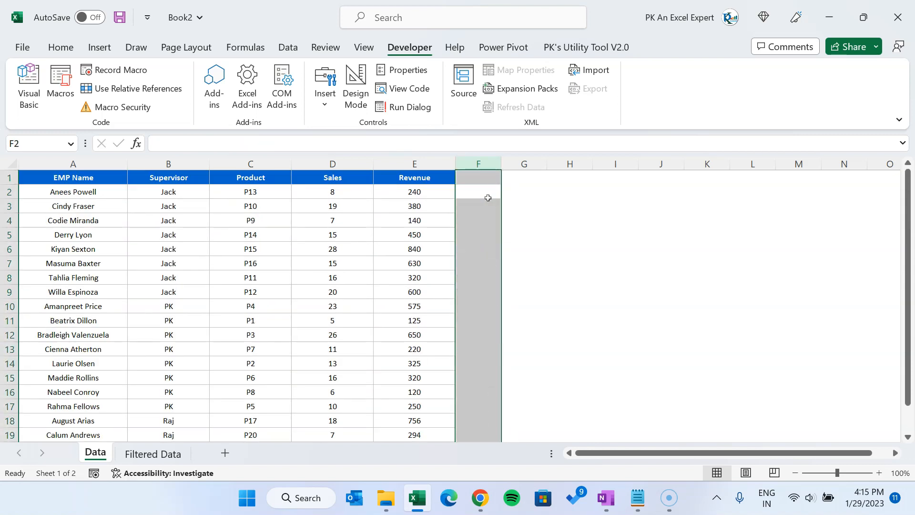
Step: Change the Supervisor criterion in D2 on the Filtered Data sheet to Raj
{"action": "left_click", "coordinate": [72, 191]}
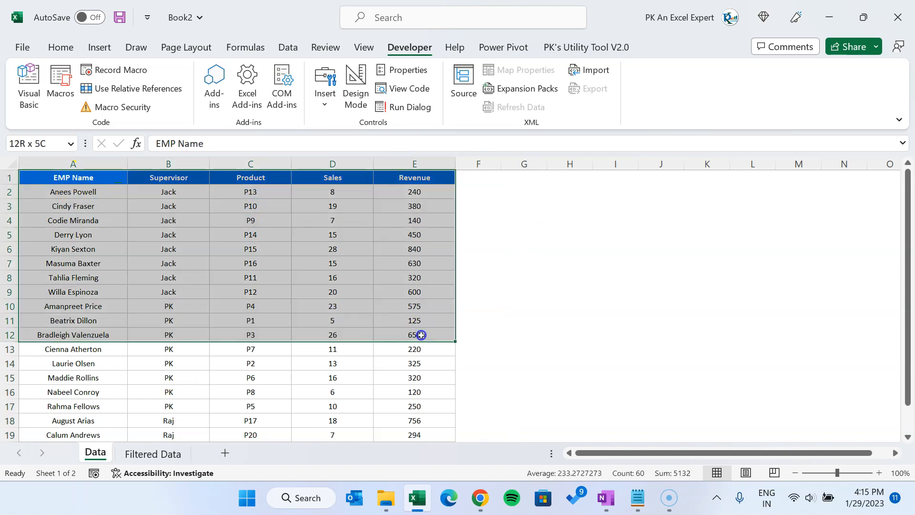
{"action": "left_click", "coordinate": [153, 453]}
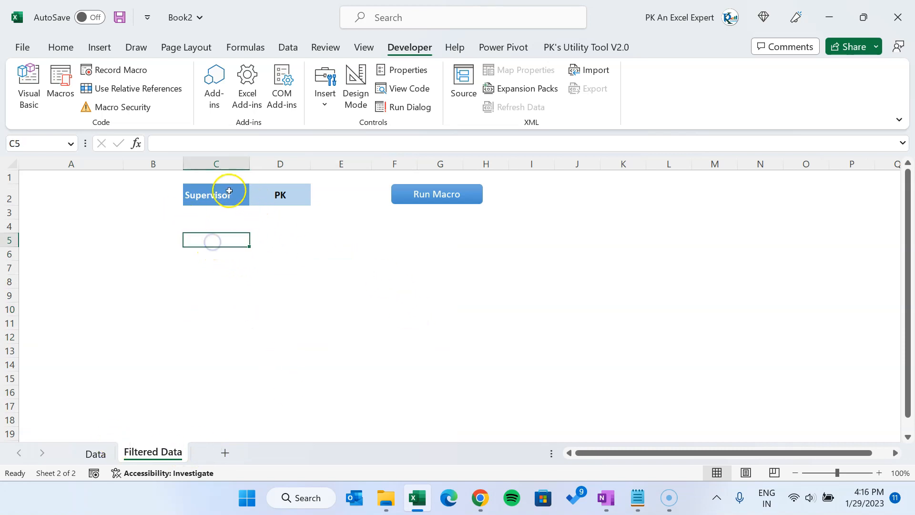
{"action": "left_click", "coordinate": [279, 194]}
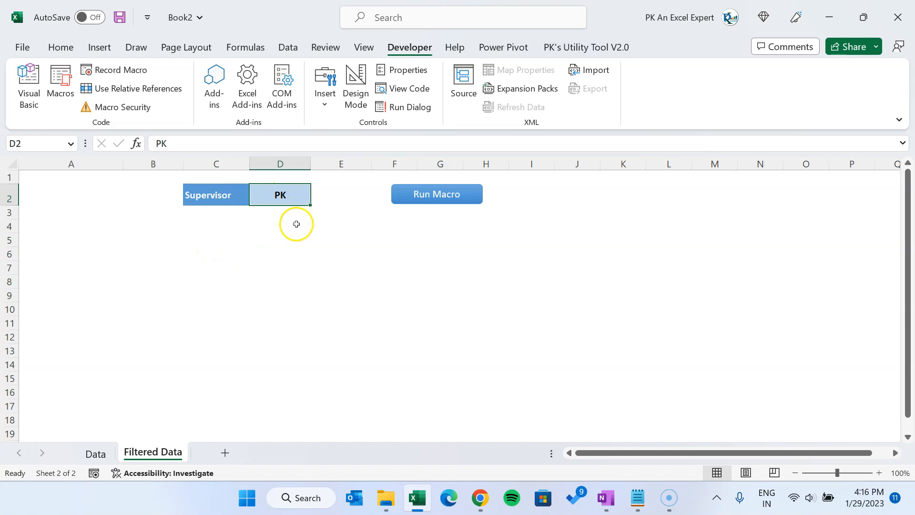
{"action": "type", "text": "Raj"}
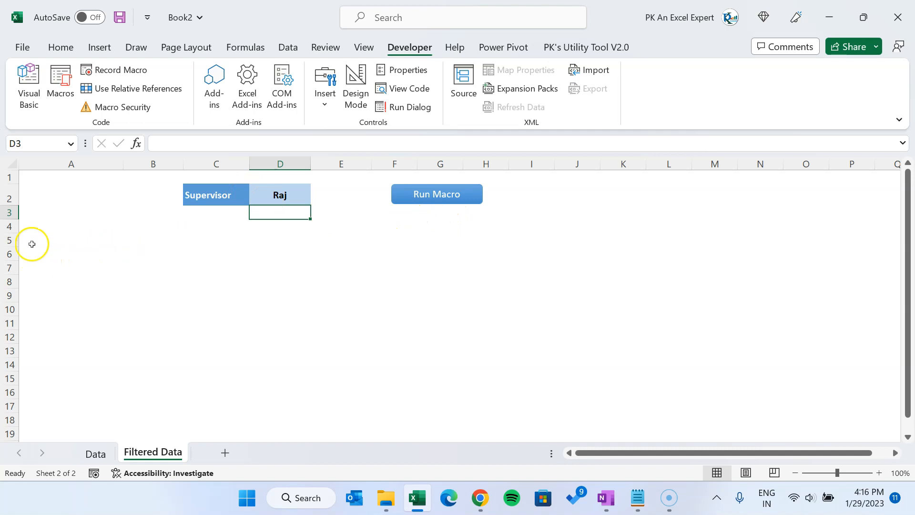
Step: Check the Data sheet, then select A5 on Filtered Data where results belong
{"action": "left_click", "coordinate": [96, 454]}
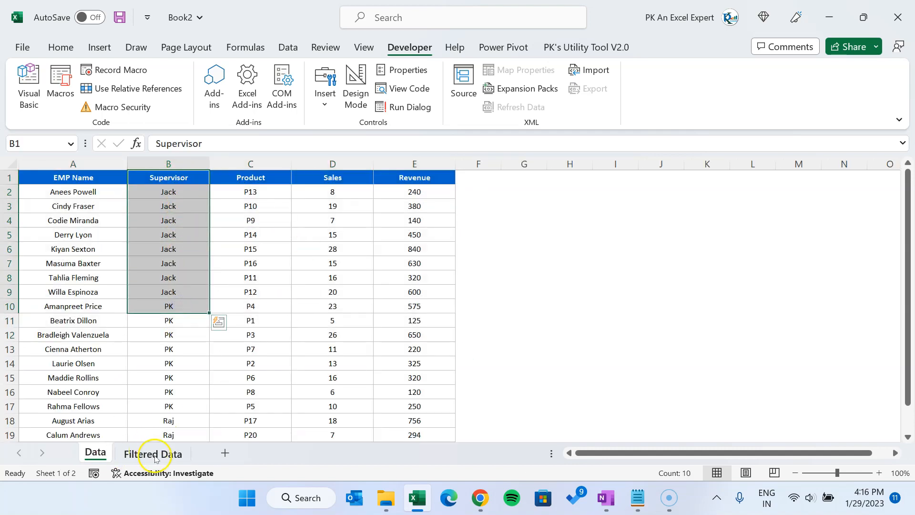
{"action": "left_click", "coordinate": [153, 454]}
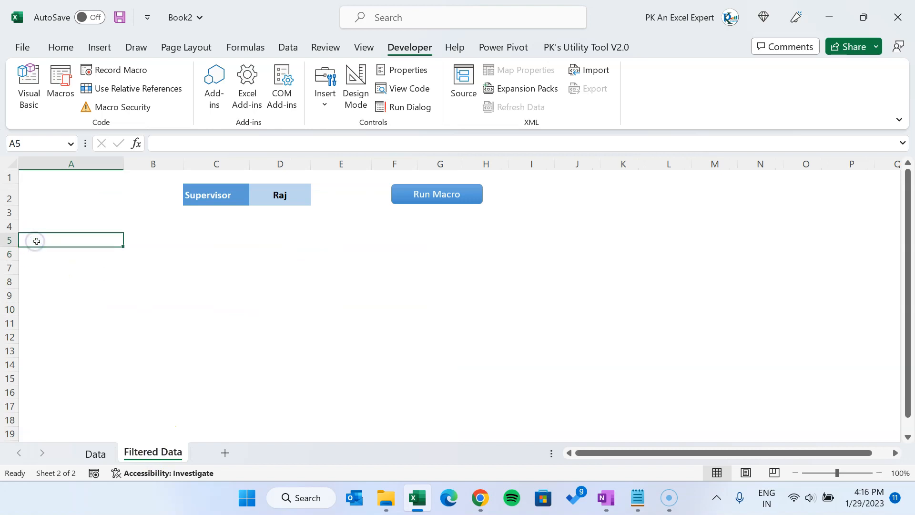
{"action": "left_click", "coordinate": [636, 498]}
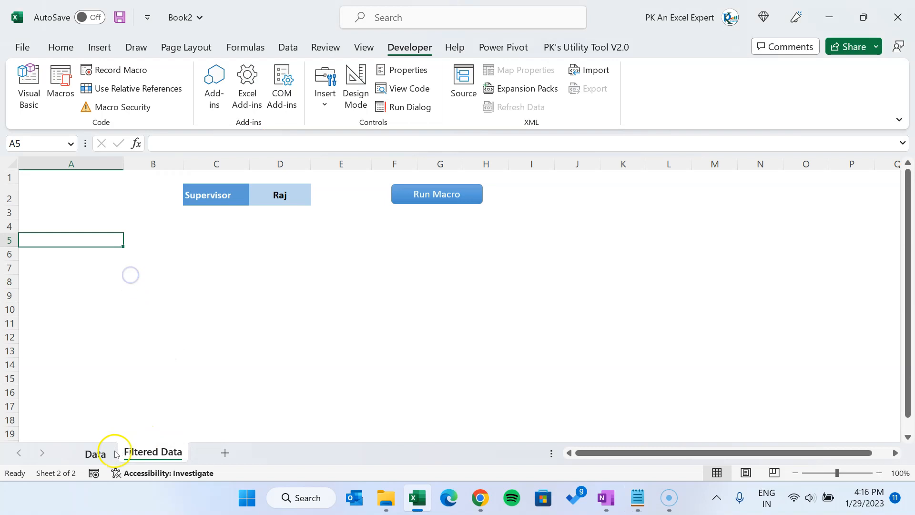
Step: Return to the ChatGPT conversation and review the VBA filter prompt text
{"action": "left_click", "coordinate": [95, 453]}
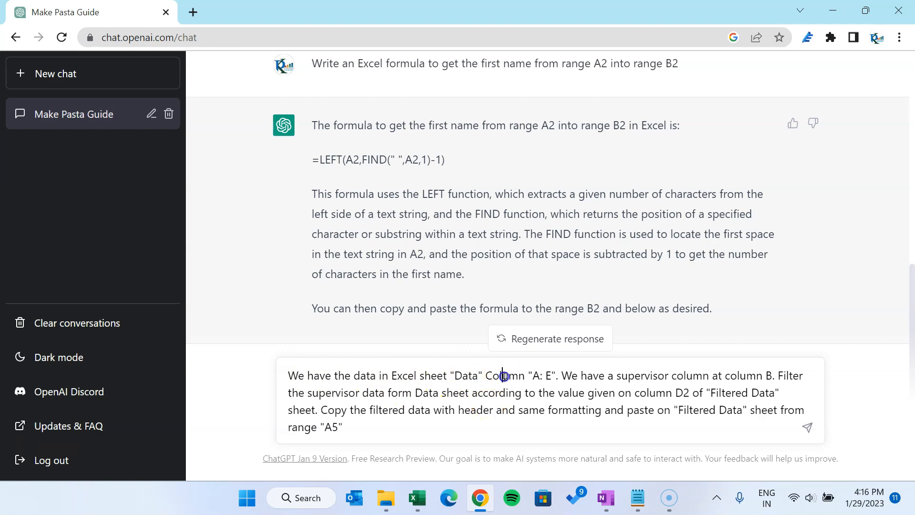
{"action": "key", "text": "alt+tab"}
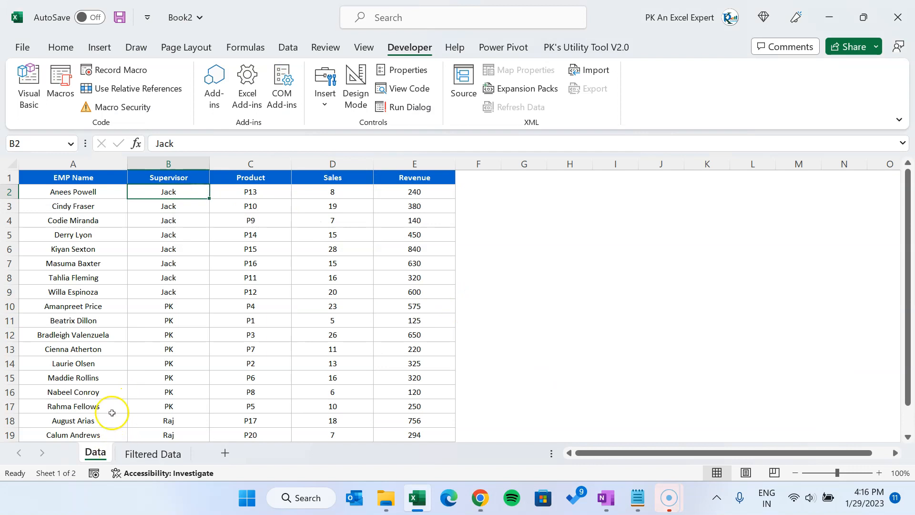
{"action": "left_click", "coordinate": [479, 498]}
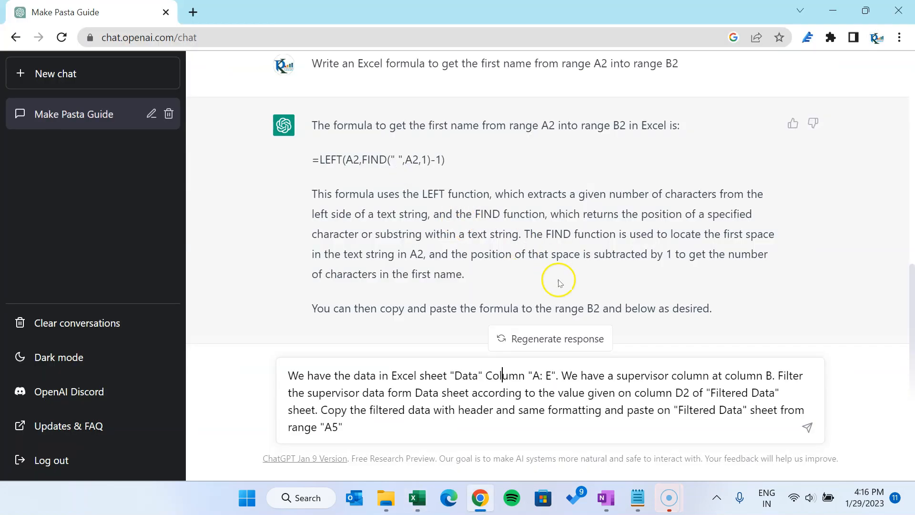
{"action": "left_click_drag", "start_coordinate": [571, 376], "coordinate": [776, 375]}
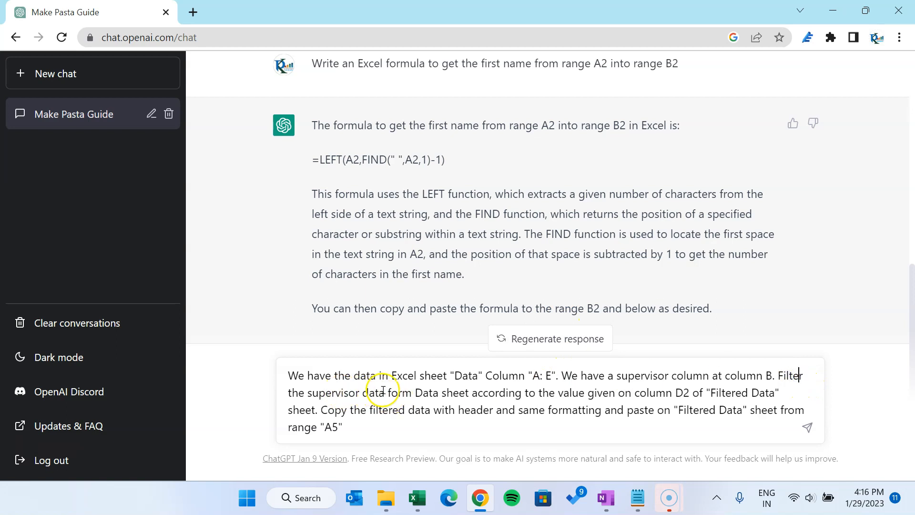
{"action": "mouse_move", "coordinate": [514, 393]}
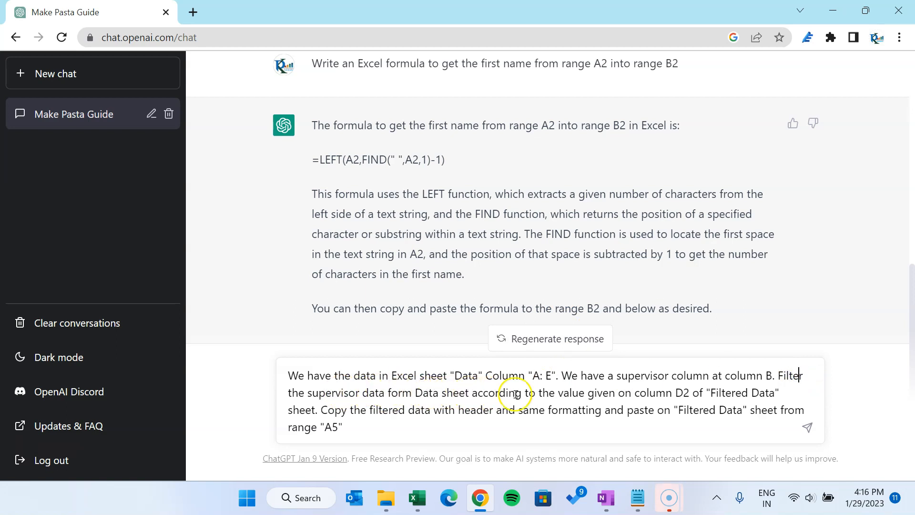
{"action": "mouse_move", "coordinate": [688, 394]}
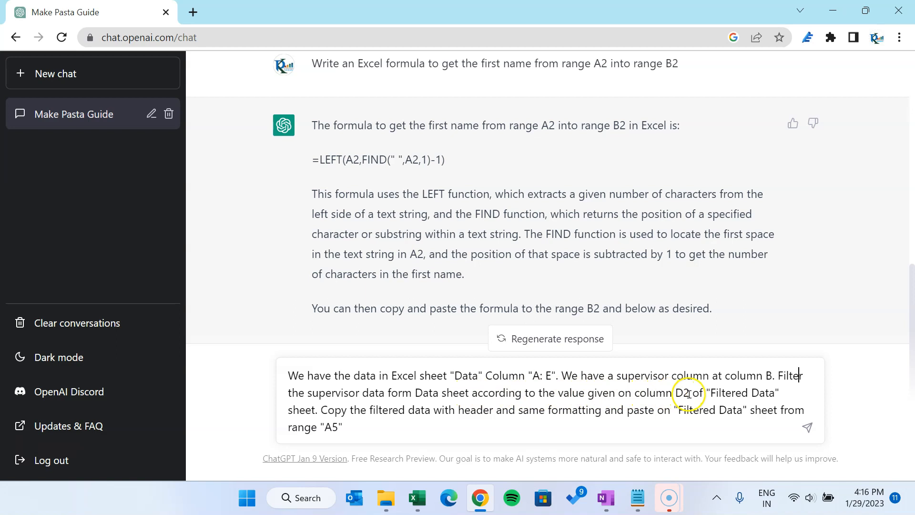
Step: Verify the Raj supervisor value in D2 on Excel's Filtered Data sheet
{"action": "double_click", "coordinate": [682, 391]}
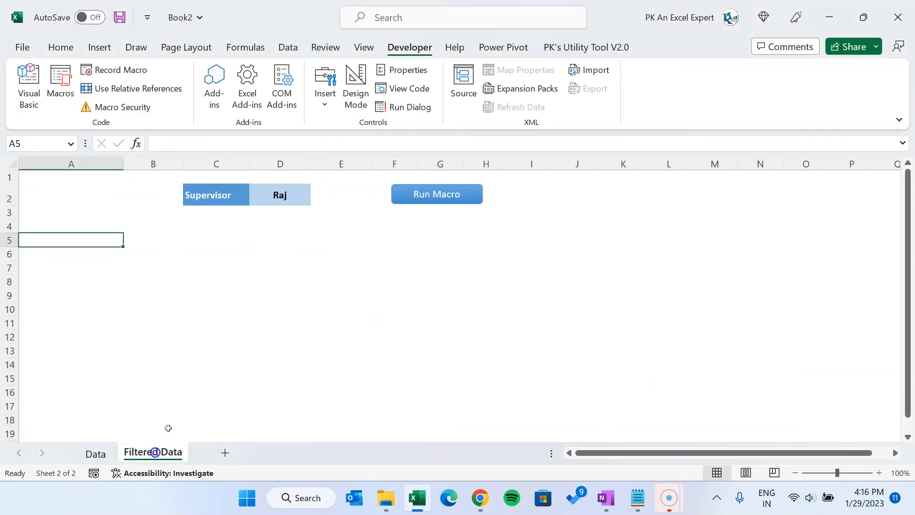
{"action": "left_click", "coordinate": [279, 194]}
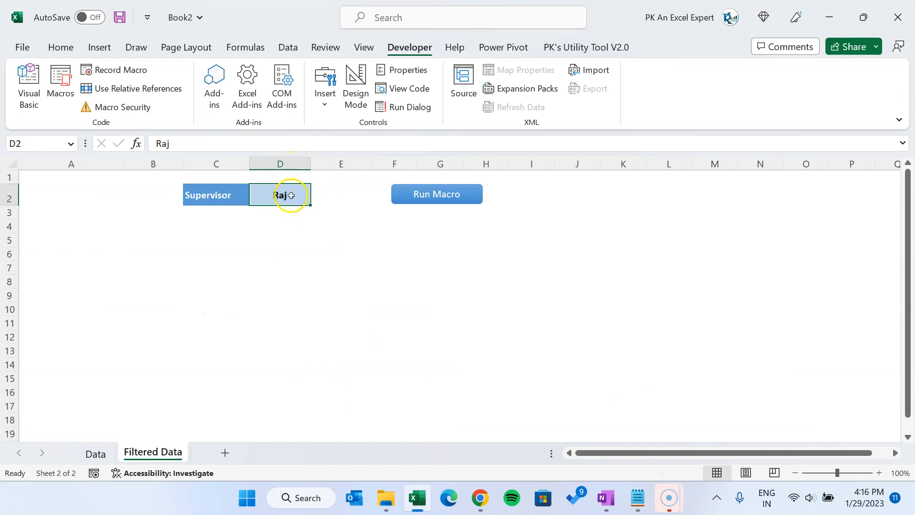
{"action": "left_click", "coordinate": [480, 498]}
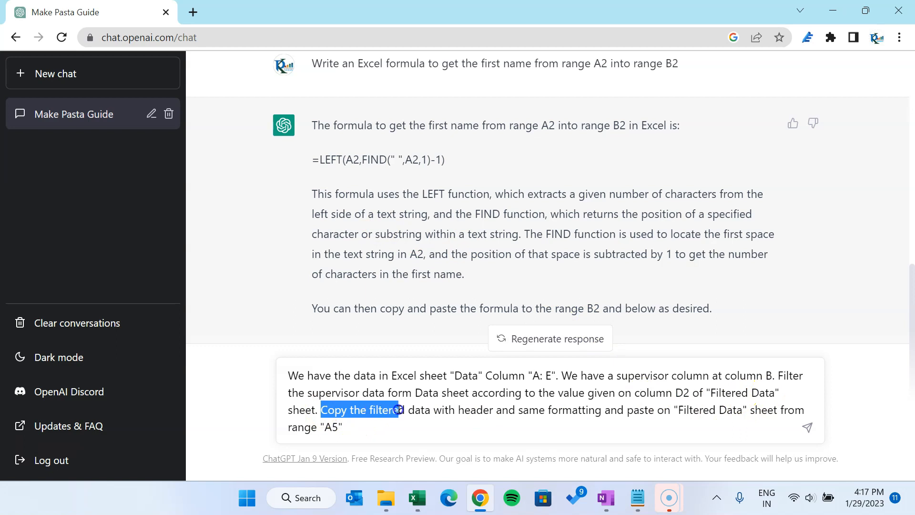
Step: Review the copy-and-formatting sentence and finish the prompt with 'Write the relevant VBA code'
{"action": "left_click_drag", "start_coordinate": [401, 409], "coordinate": [530, 409]}
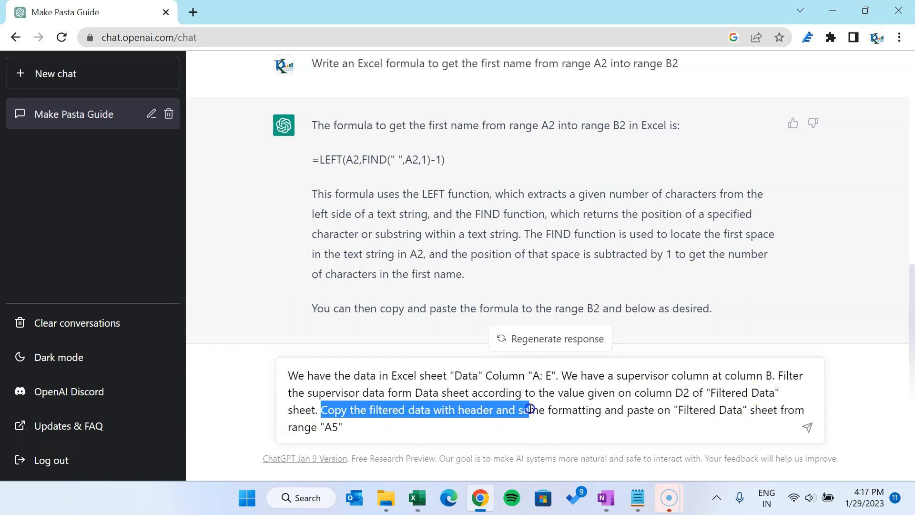
{"action": "left_click_drag", "start_coordinate": [528, 409], "coordinate": [610, 409]}
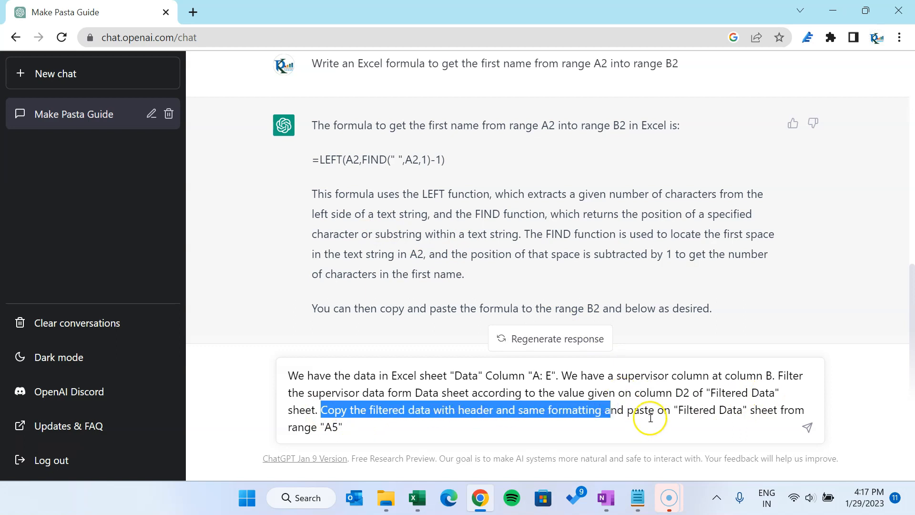
{"action": "left_click", "coordinate": [701, 410]}
{"action": "type", "text": ". Write the relevant VBA code"}
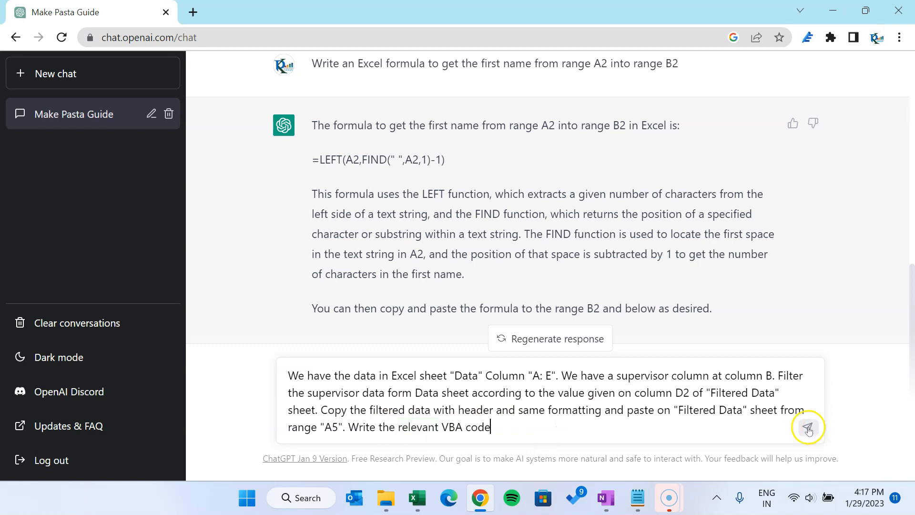
Step: Send the VBA request and copy the returned FilterAndCopy macro code
{"action": "left_click", "coordinate": [808, 427]}
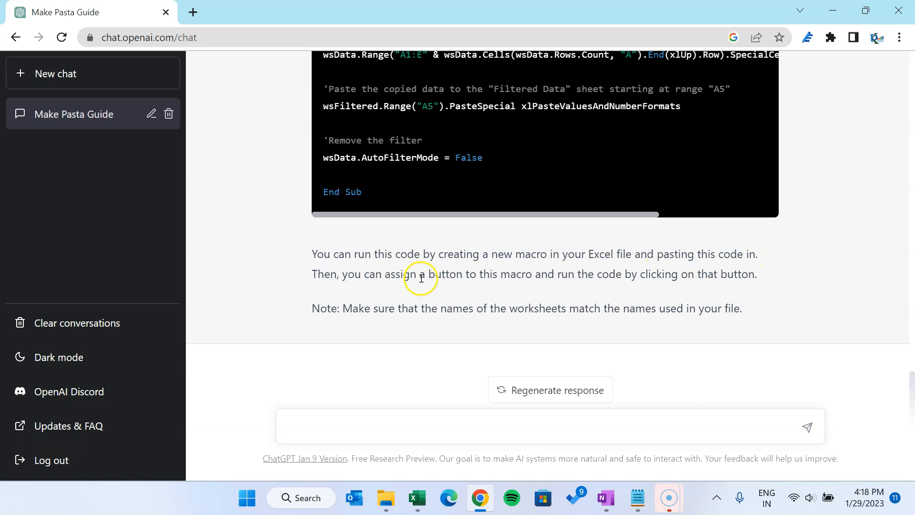
{"action": "mouse_move", "coordinate": [541, 277]}
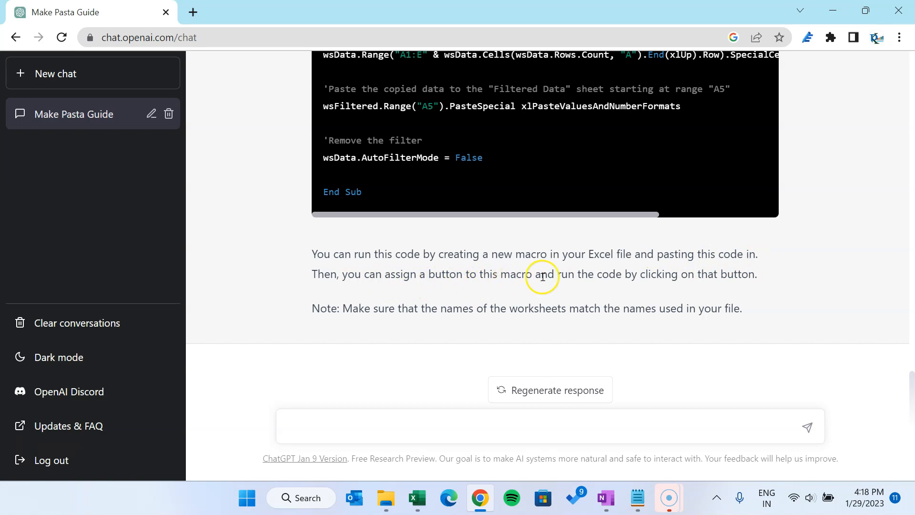
{"action": "mouse_move", "coordinate": [799, 311]}
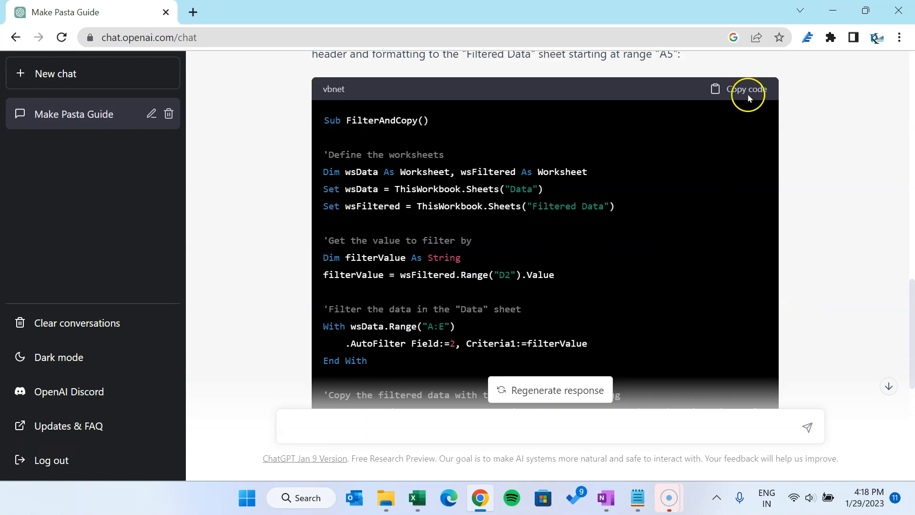
{"action": "left_click", "coordinate": [745, 90]}
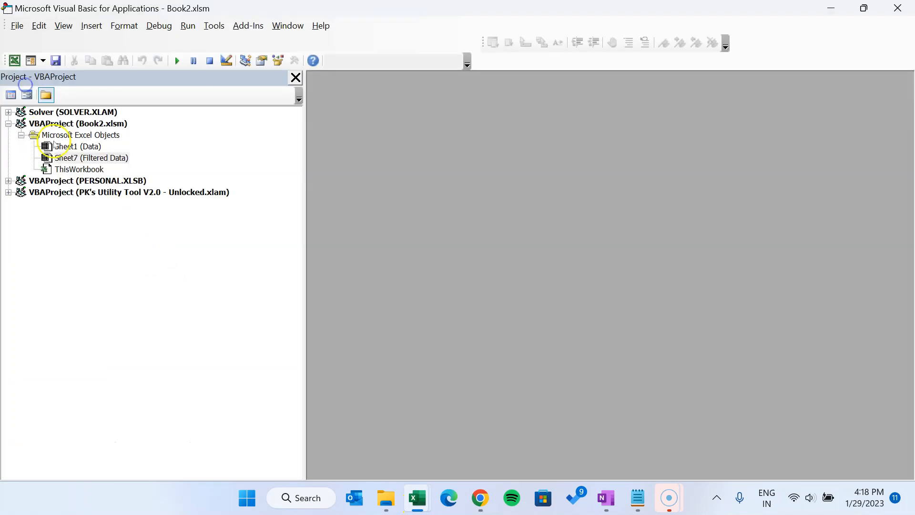
Step: Insert a new code module into VBAProject (Book2.xlsm) for the macro
{"action": "left_click", "coordinate": [43, 61]}
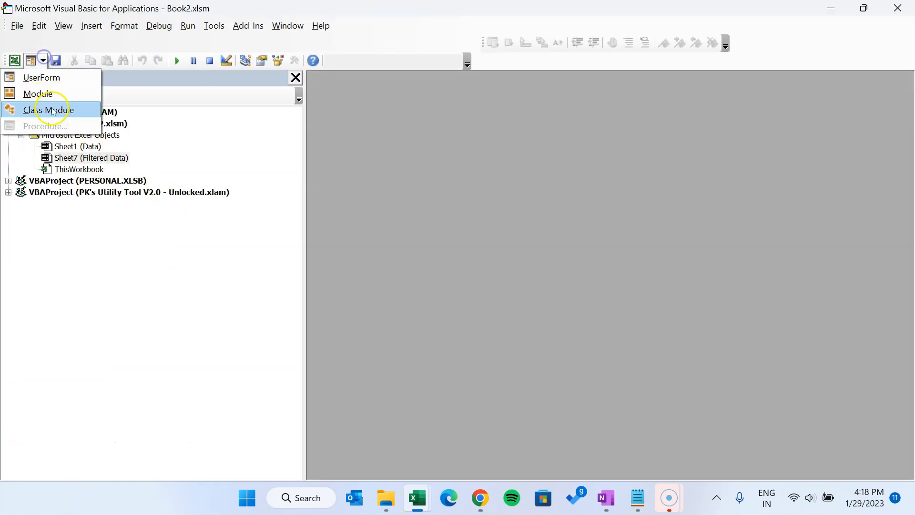
{"action": "left_click", "coordinate": [37, 94]}
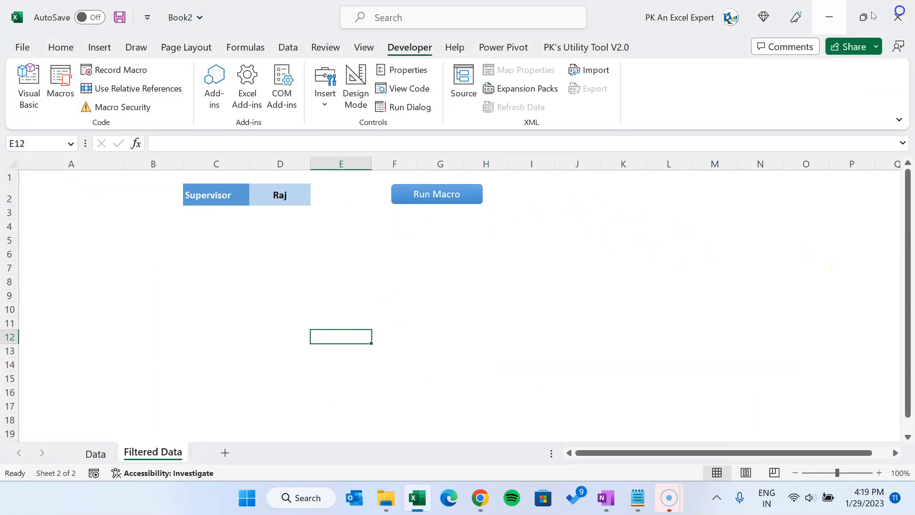
Step: Draw a rectangle shape from Insert > Illustrations > Shapes on the Filtered Data sheet
{"action": "left_click", "coordinate": [99, 48]}
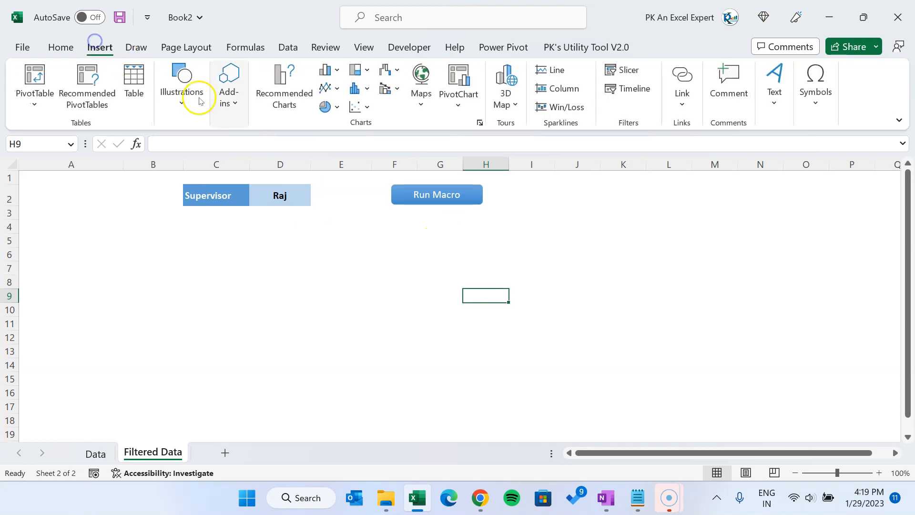
{"action": "left_click", "coordinate": [181, 87]}
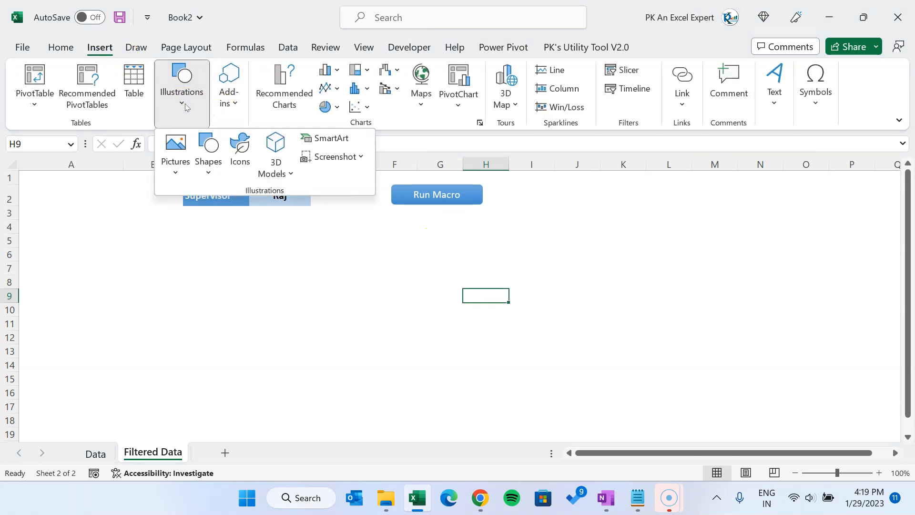
{"action": "left_click", "coordinate": [207, 151]}
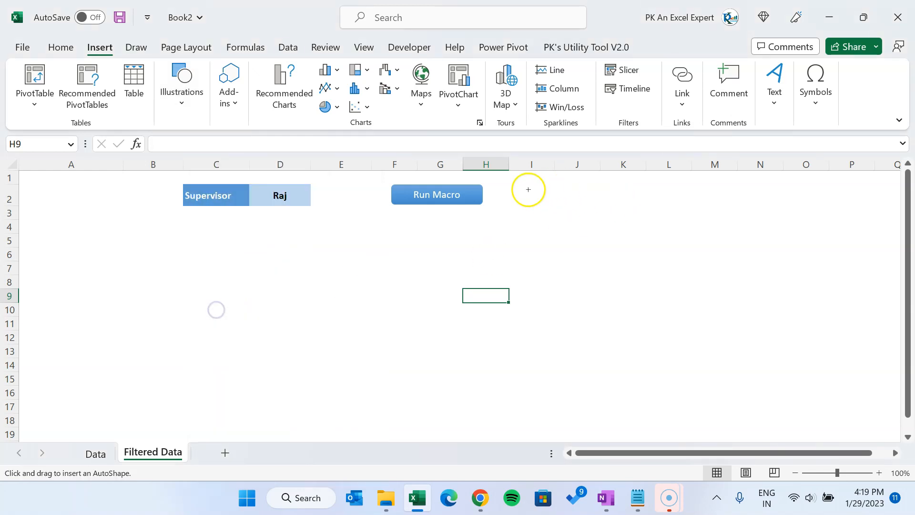
Step: Label the rectangle 'Run Macro' via Edit Text
{"action": "right_click", "coordinate": [552, 198]}
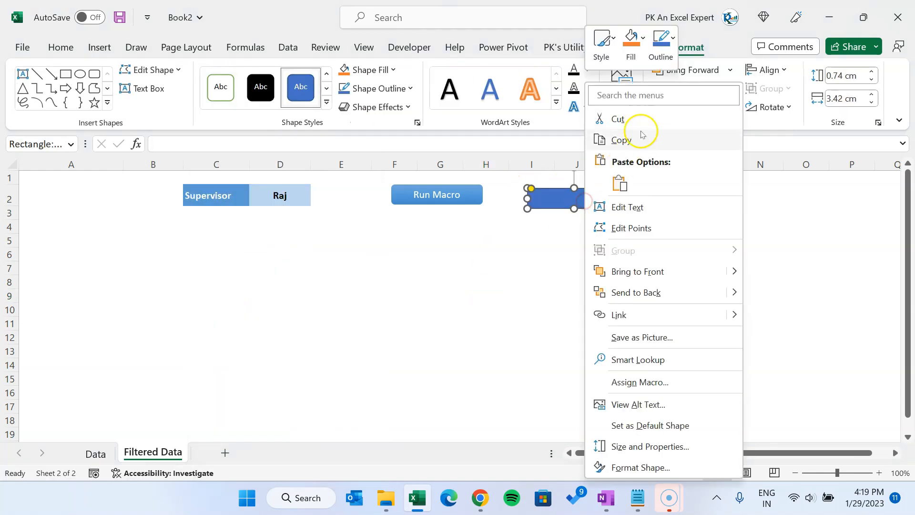
{"action": "left_click", "coordinate": [651, 220]}
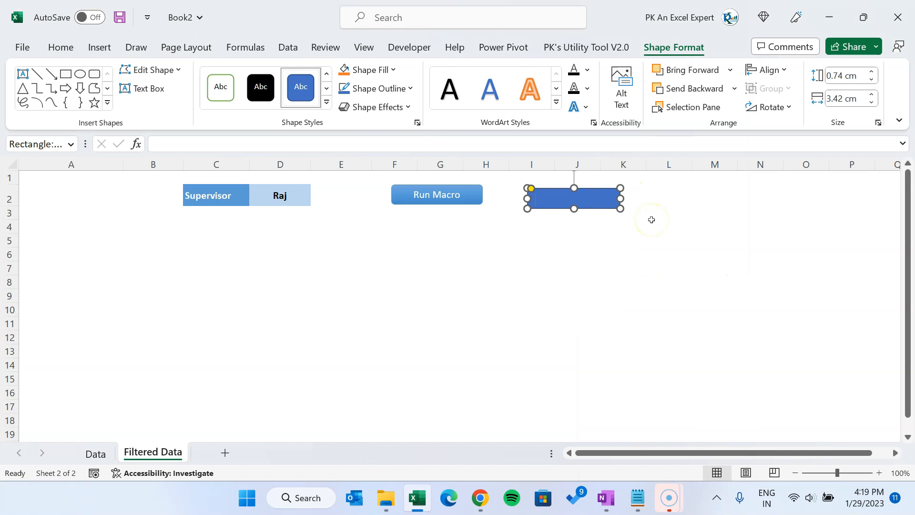
{"action": "type", "text": "Run Macro"}
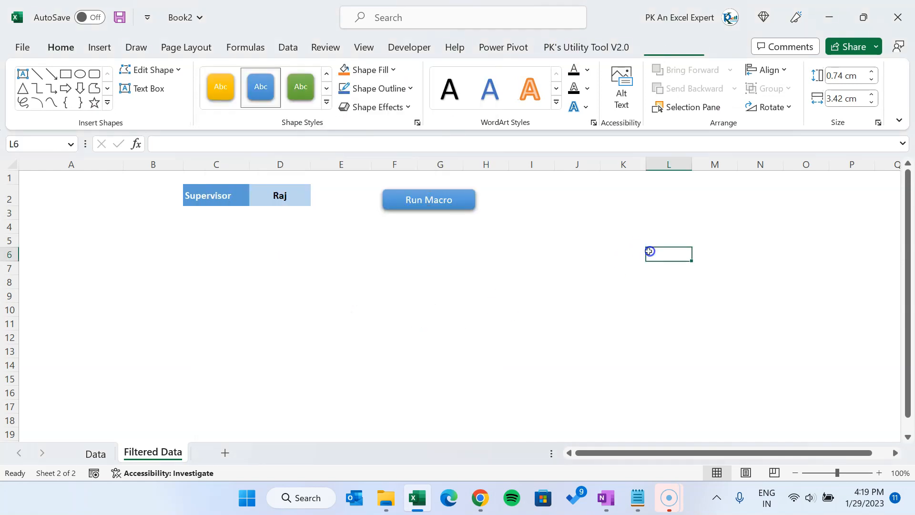
Step: Assign the FilterAndCopy macro to the Run Macro button
{"action": "right_click", "coordinate": [428, 199]}
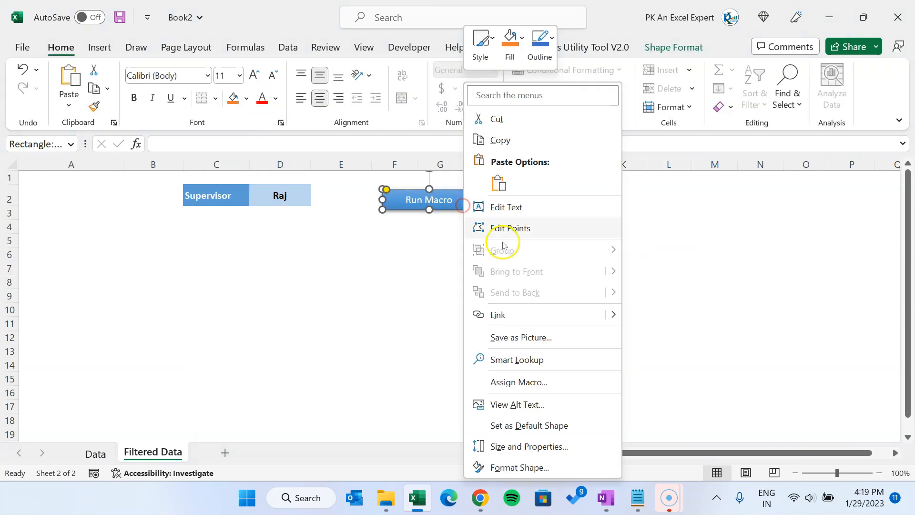
{"action": "left_click", "coordinate": [518, 382]}
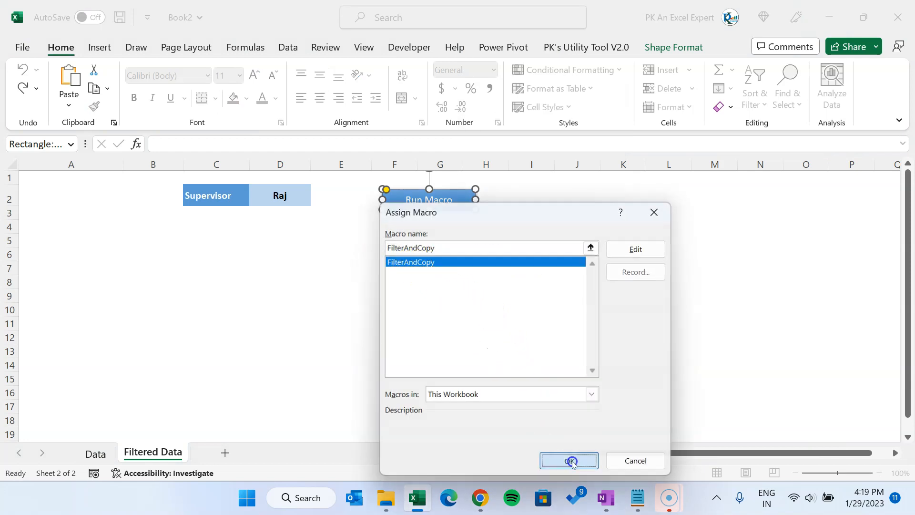
{"action": "left_click", "coordinate": [569, 460]}
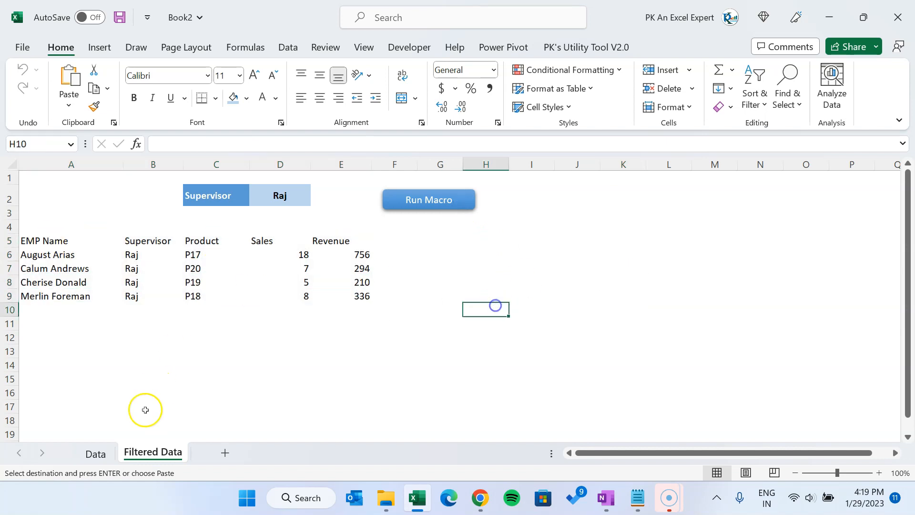
Step: Compare the Data sheet's formatted table with Raj's plain rows pasted at A5
{"action": "left_click", "coordinate": [95, 454]}
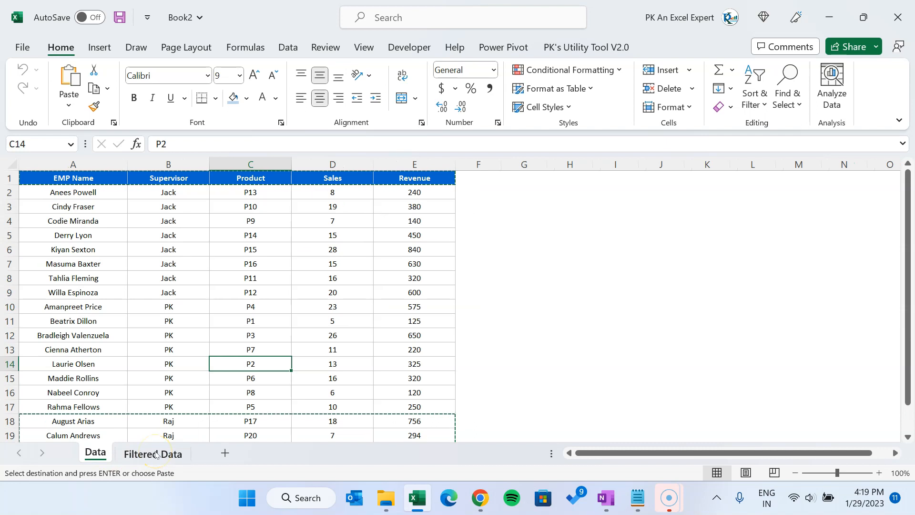
{"action": "left_click", "coordinate": [153, 453]}
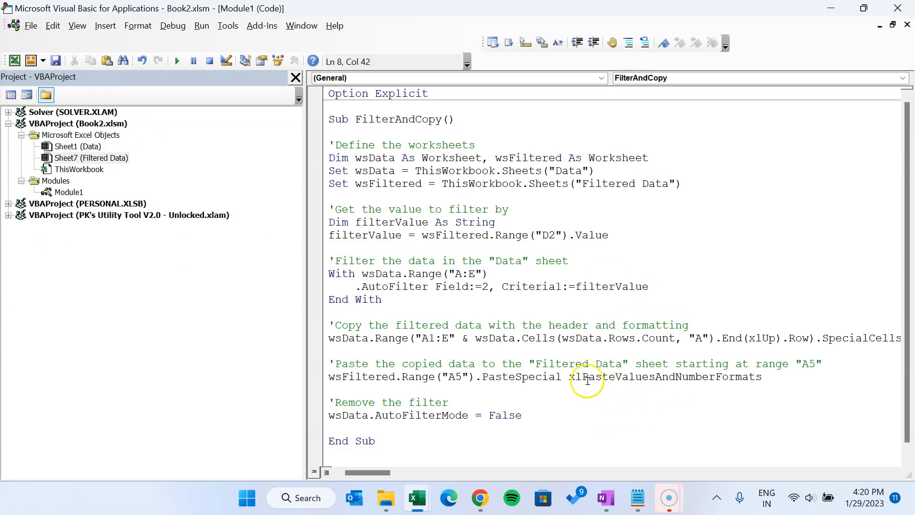
Step: Select xlPasteValuesAndNumberFormats in the PasteSpecial line to replace it with xlPasteAll
{"action": "double_click", "coordinate": [622, 377]}
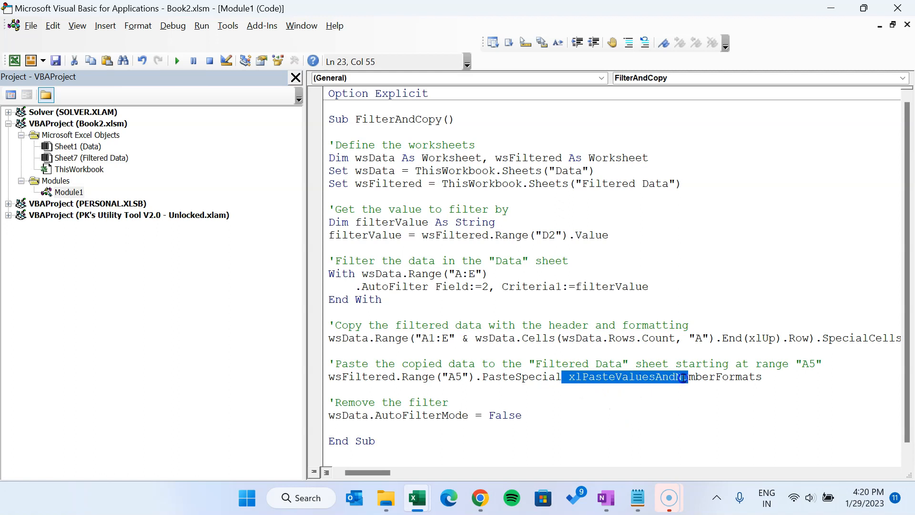
{"action": "left_click_drag", "start_coordinate": [683, 377], "coordinate": [761, 377]}
{"action": "type", "text": "All"}
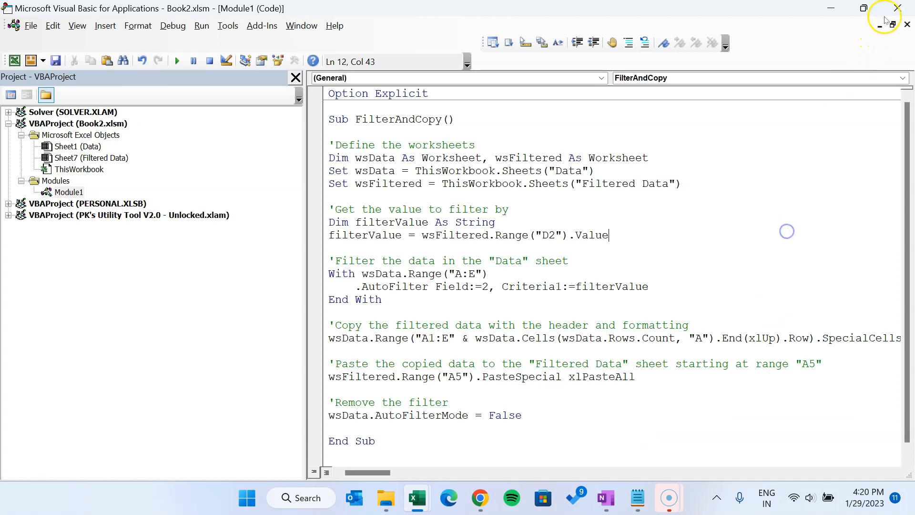
Step: Clear Raj's earlier output in A5:E9 on Filtered Data and switch to the Data sheet
{"action": "left_click", "coordinate": [416, 497]}
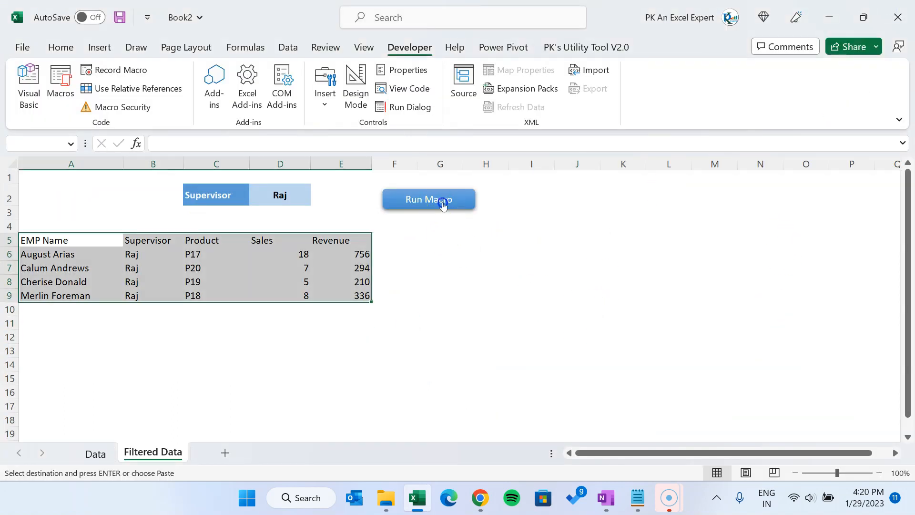
{"action": "left_click", "coordinate": [428, 200]}
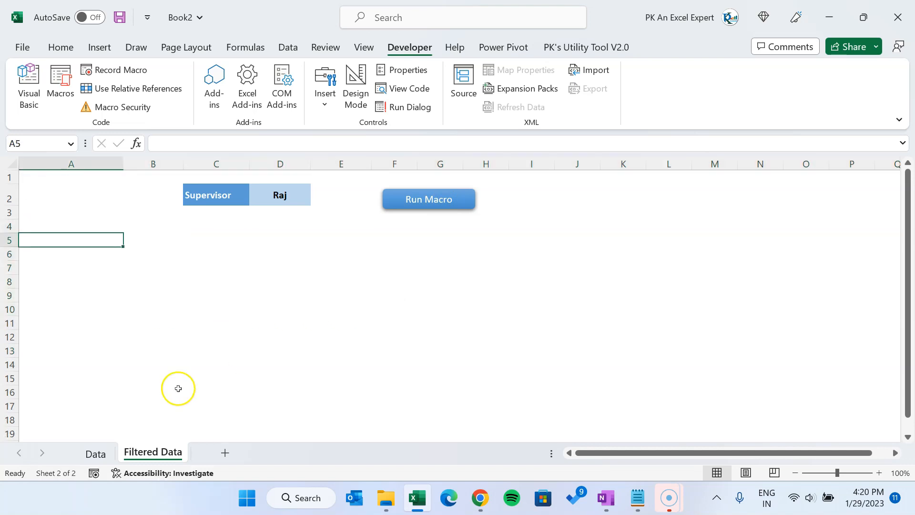
{"action": "left_click", "coordinate": [96, 454]}
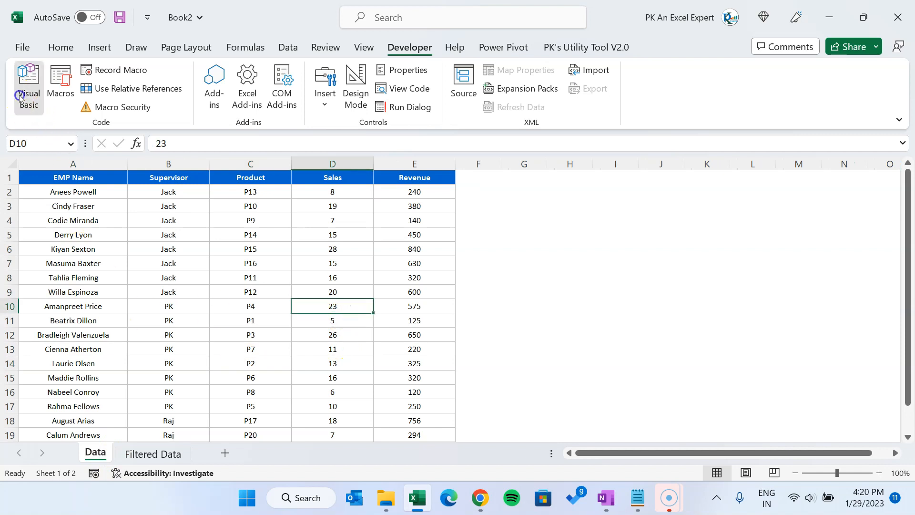
{"action": "left_click", "coordinate": [28, 82]}
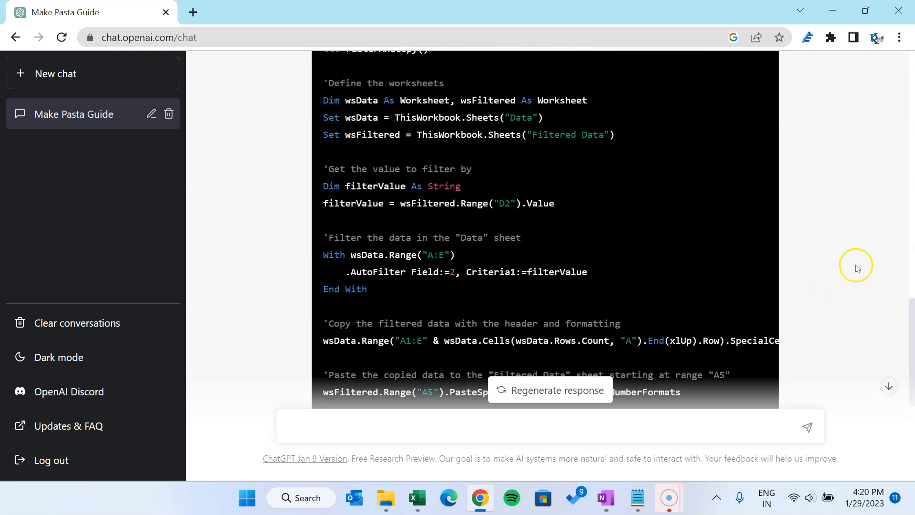
{"action": "mouse_move", "coordinate": [533, 177]}
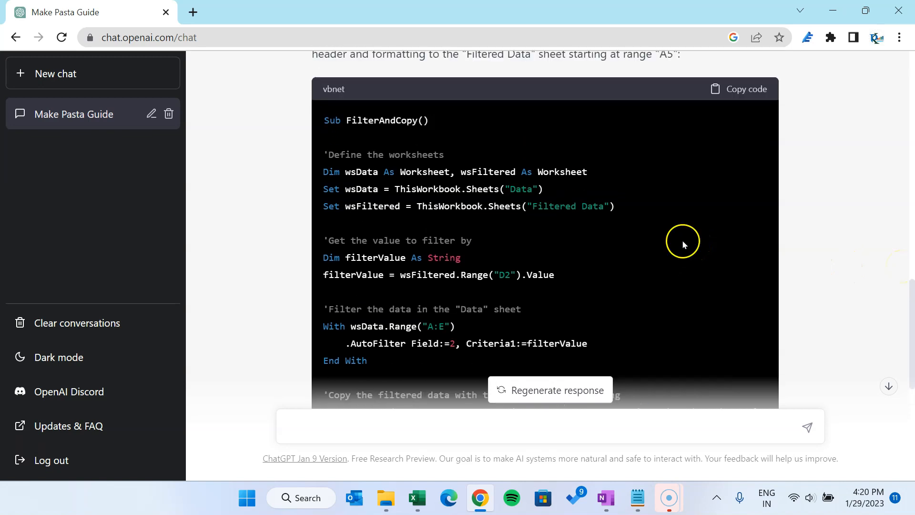
{"action": "mouse_move", "coordinate": [685, 237]}
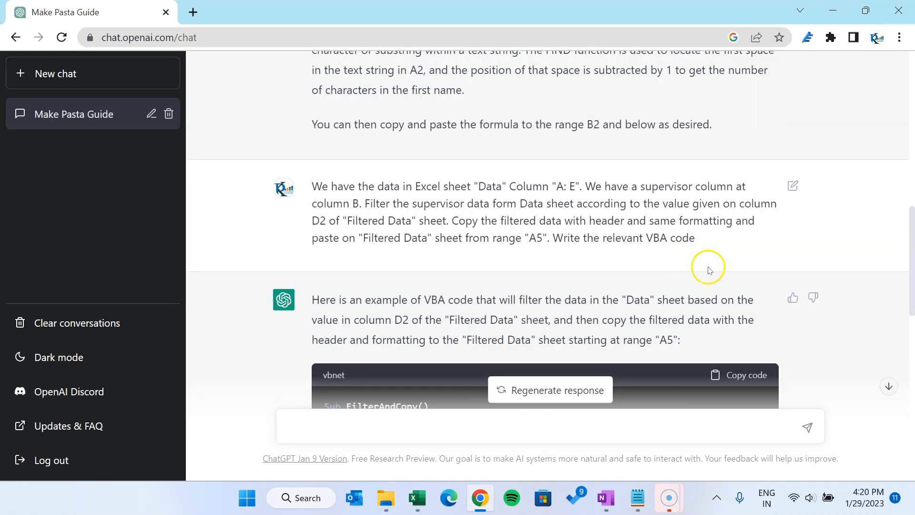
Step: Select the DAX year-over-year revenue growth prompt line in the Notepad list
{"action": "scroll", "scroll_direction": "down", "scroll_amount": 3}
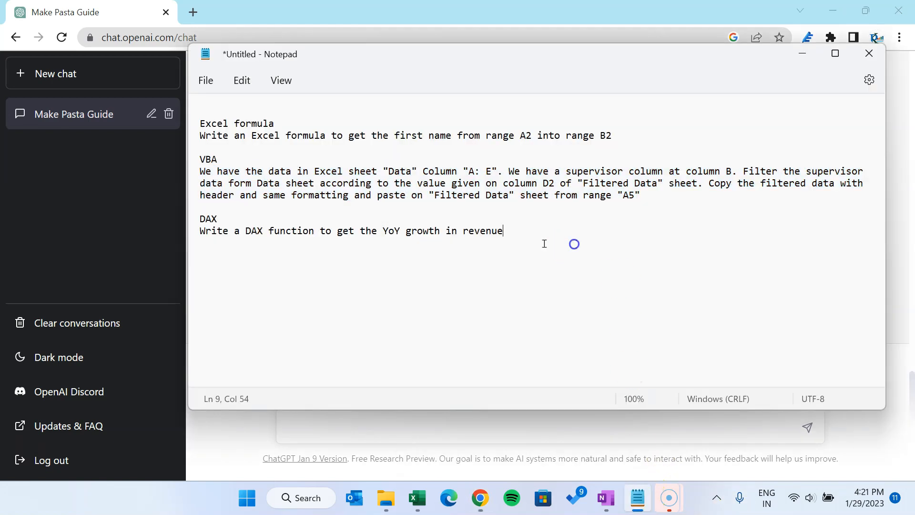
{"action": "triple_click", "coordinate": [349, 230]}
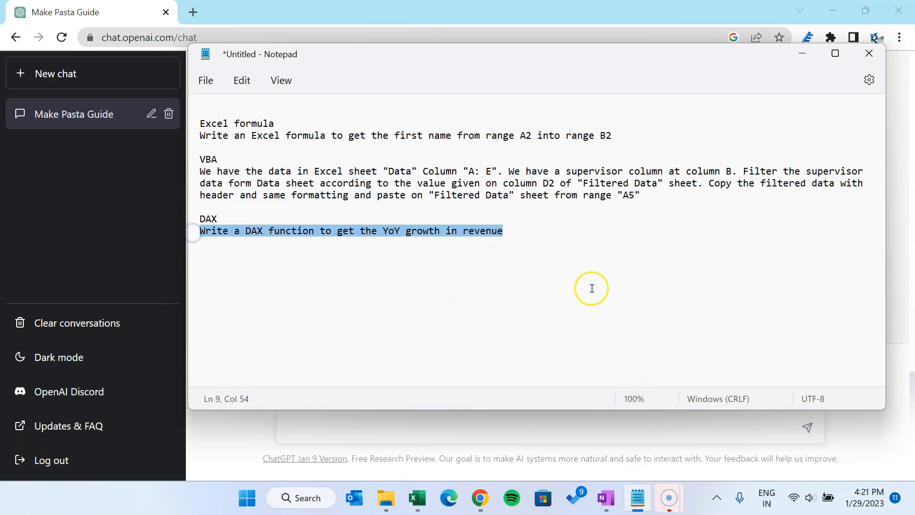
{"action": "mouse_move", "coordinate": [570, 245]}
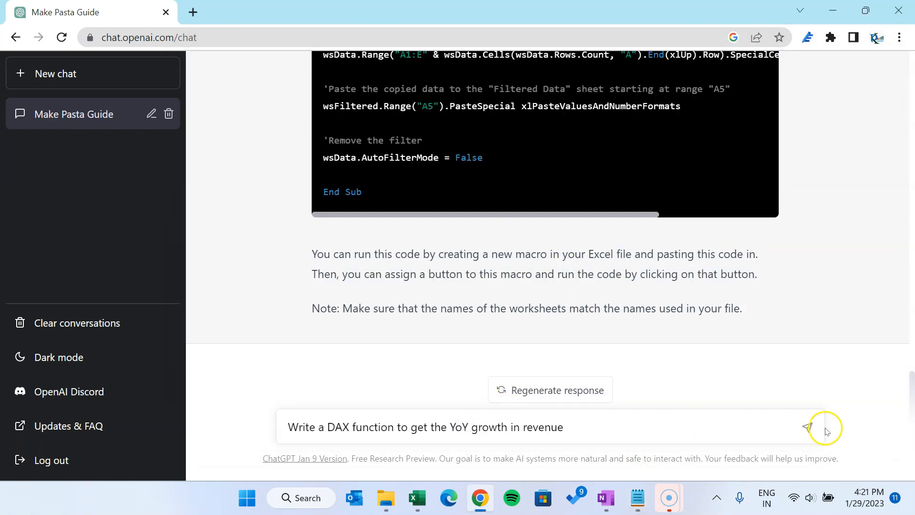
Step: Send the DAX YoY growth question and read the CurrentYear/PreviousYear measure with its CALCULATE/MAX explanation
{"action": "left_click", "coordinate": [807, 427]}
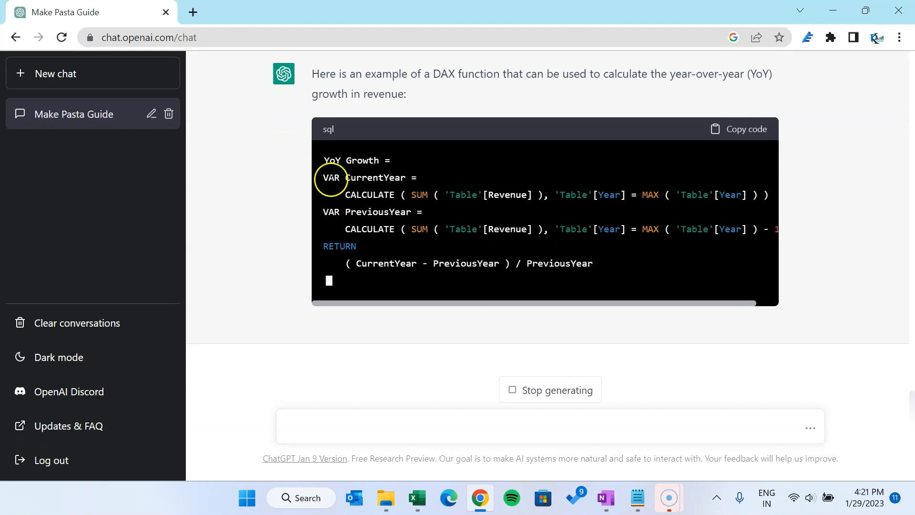
{"action": "scroll", "scroll_direction": "down", "scroll_amount": 3}
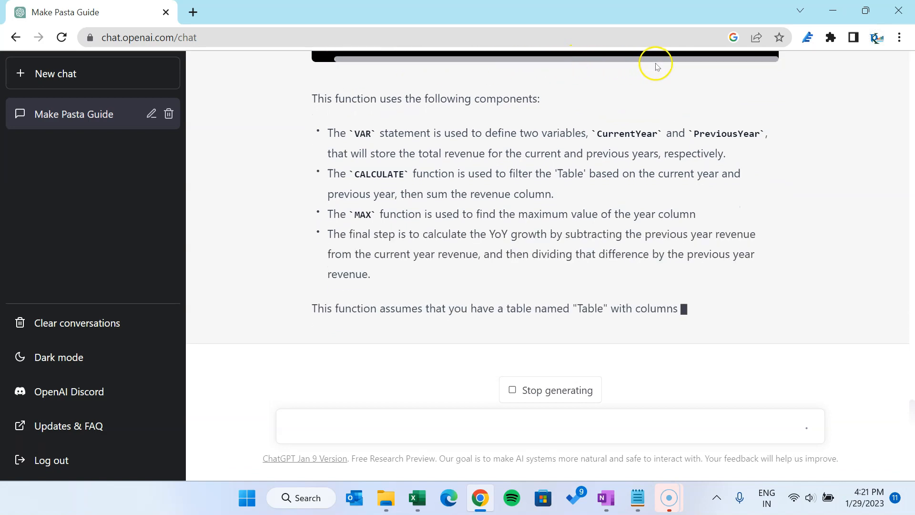
{"action": "scroll", "scroll_direction": "up", "scroll_amount": 3}
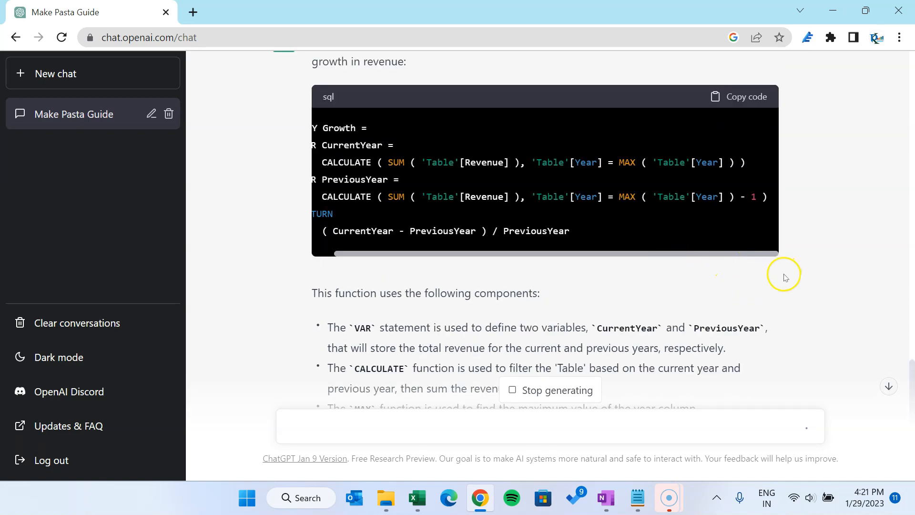
{"action": "scroll", "scroll_direction": "down", "scroll_amount": 3}
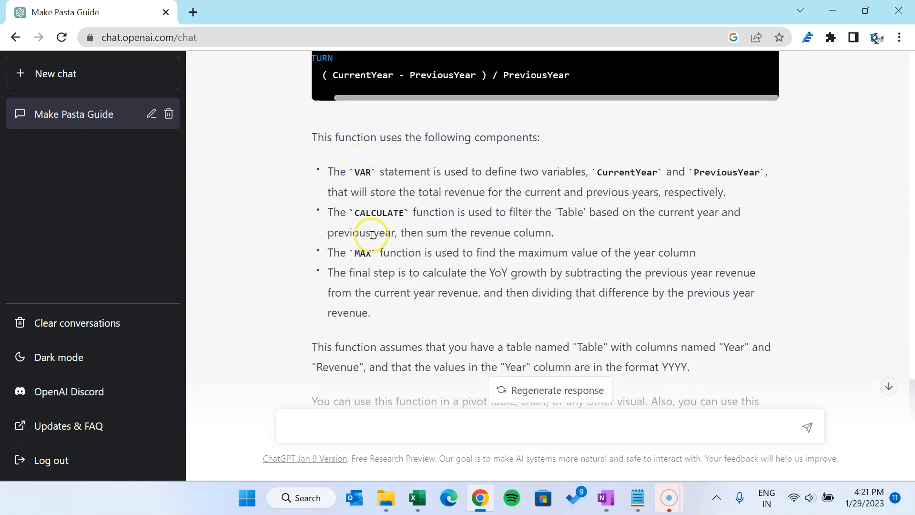
{"action": "scroll", "scroll_direction": "down", "scroll_amount": 3}
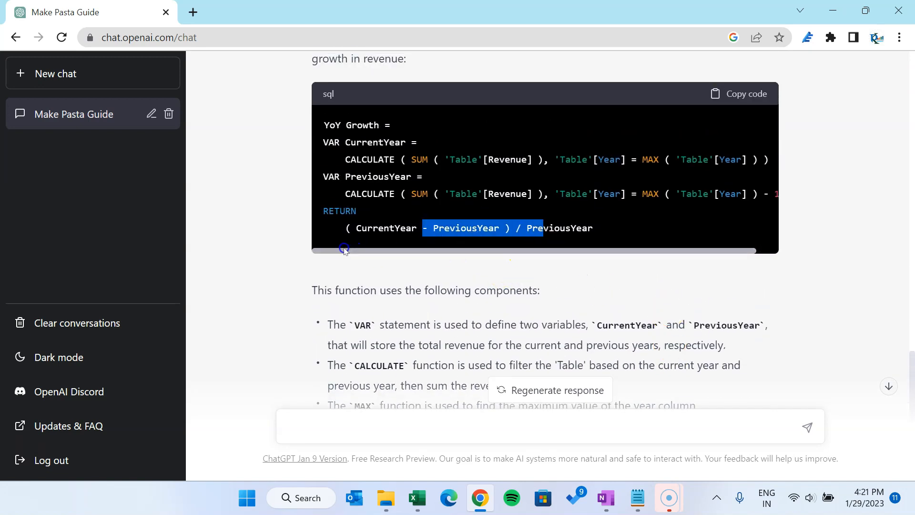
{"action": "scroll", "scroll_direction": "down", "scroll_amount": 3}
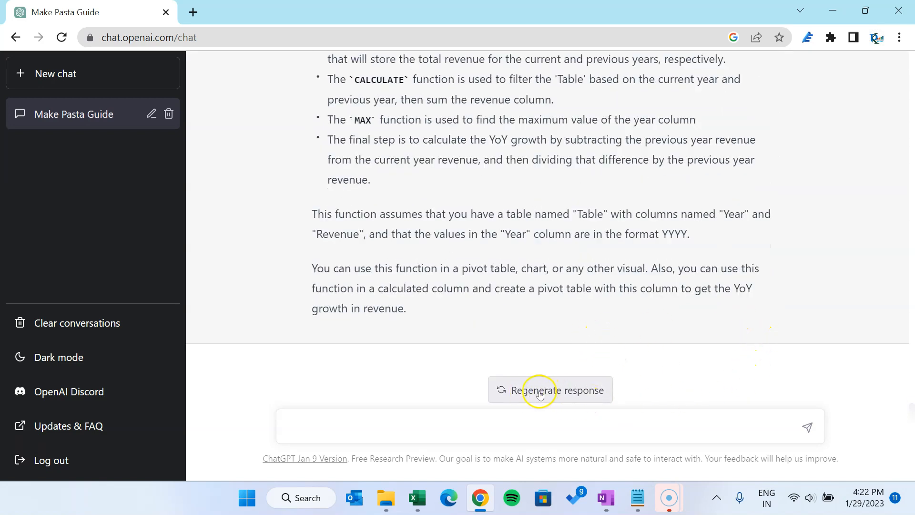
Step: Review the VBA answer's paste line, then return to the FilterAndCopy macro with xlPasteAll in the VBA editor
{"action": "left_click", "coordinate": [550, 390]}
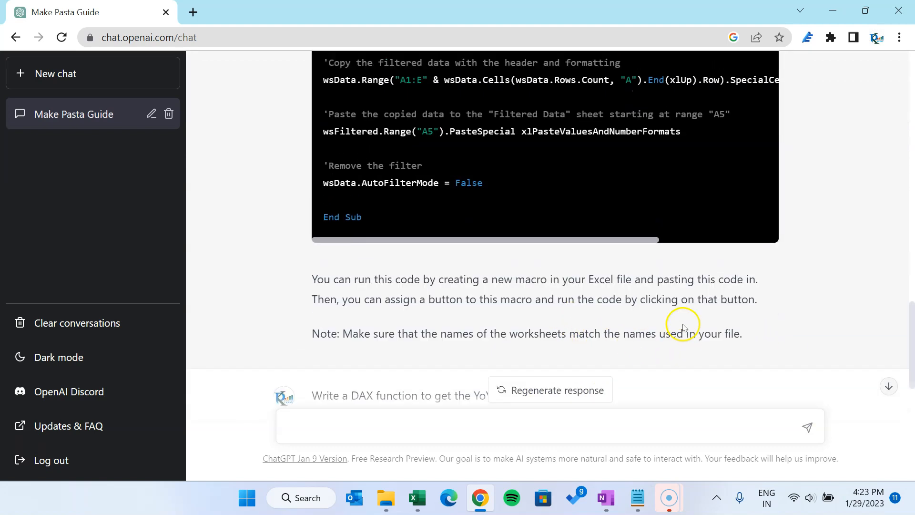
{"action": "scroll", "scroll_direction": "down", "scroll_amount": 3}
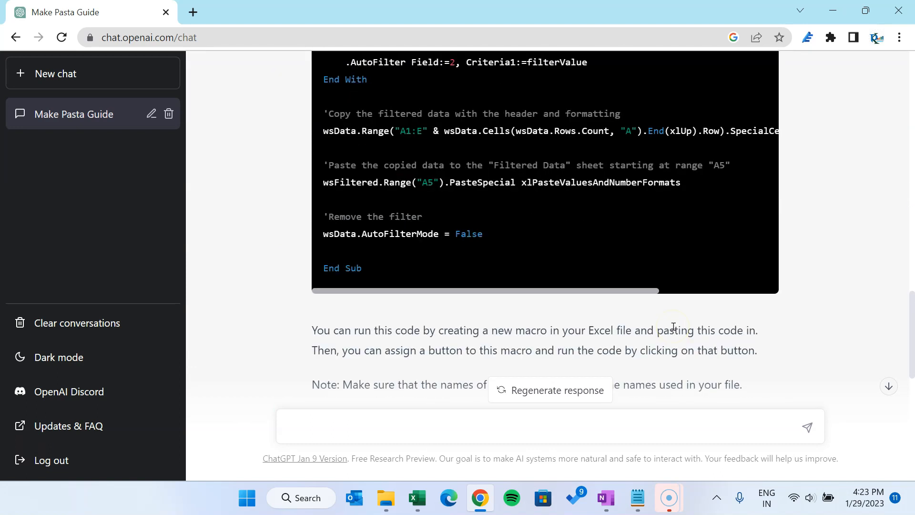
{"action": "left_click", "coordinate": [416, 498]}
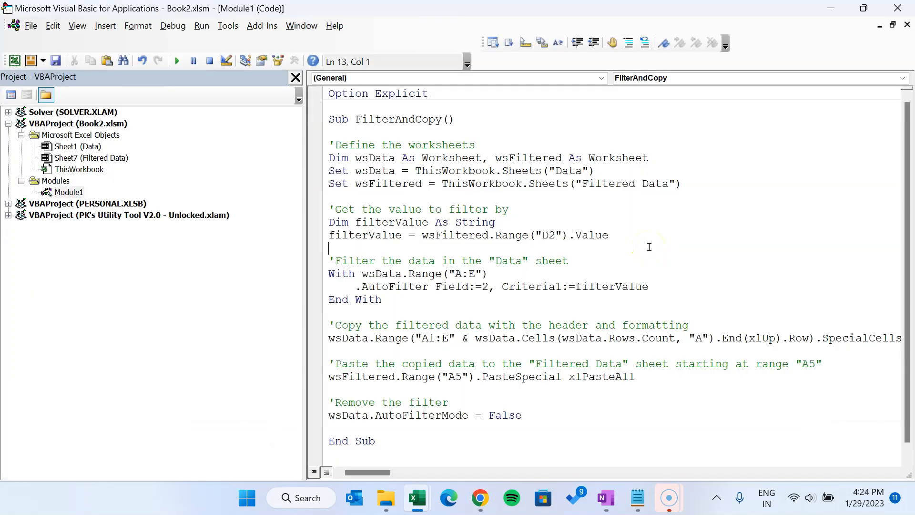